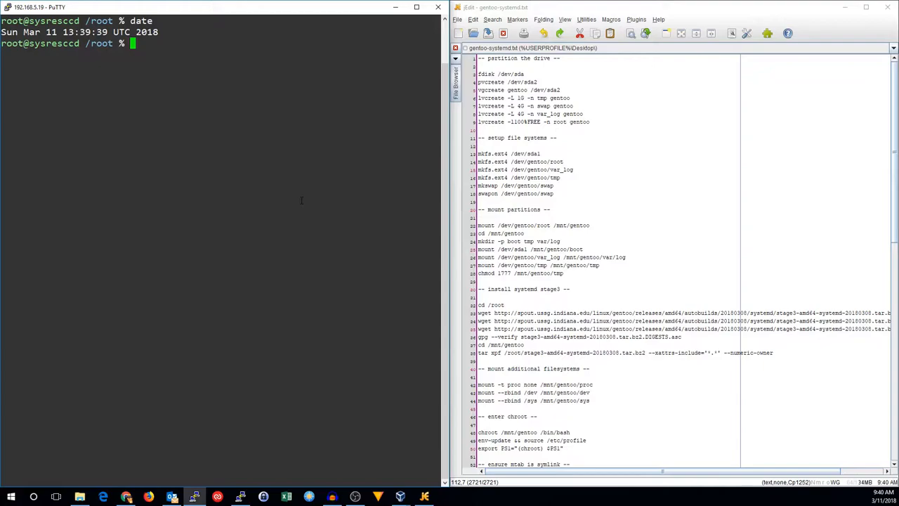
pyautogui.moveTo(264, 253)
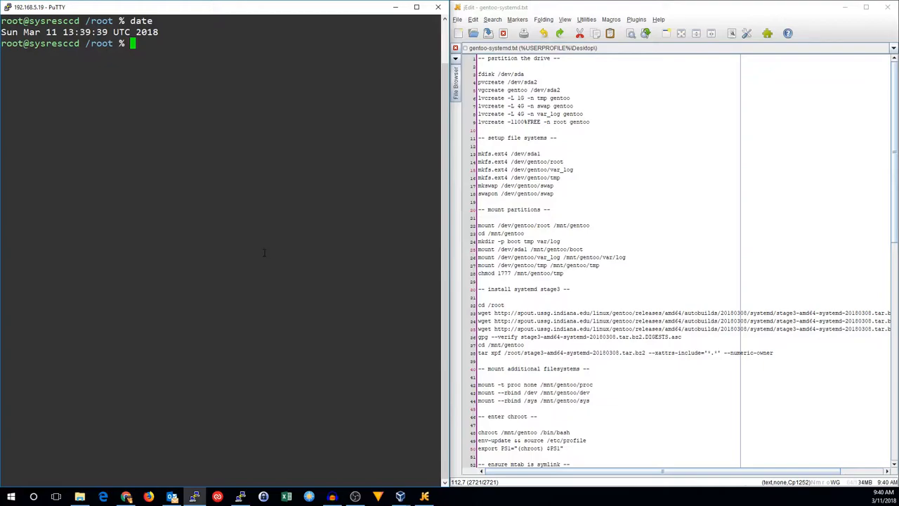
# Step: Partition /dev/sda with fdisk into a bootable 512M sda1 and LVM sda2, then write it
pyautogui.write('fdisk /dev/sda')
pyautogui.write('p')
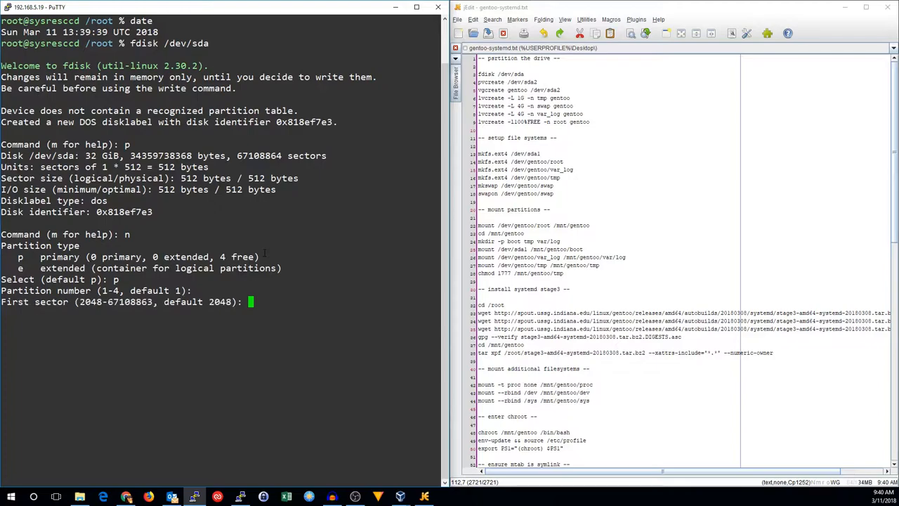
pyautogui.write('+512M')
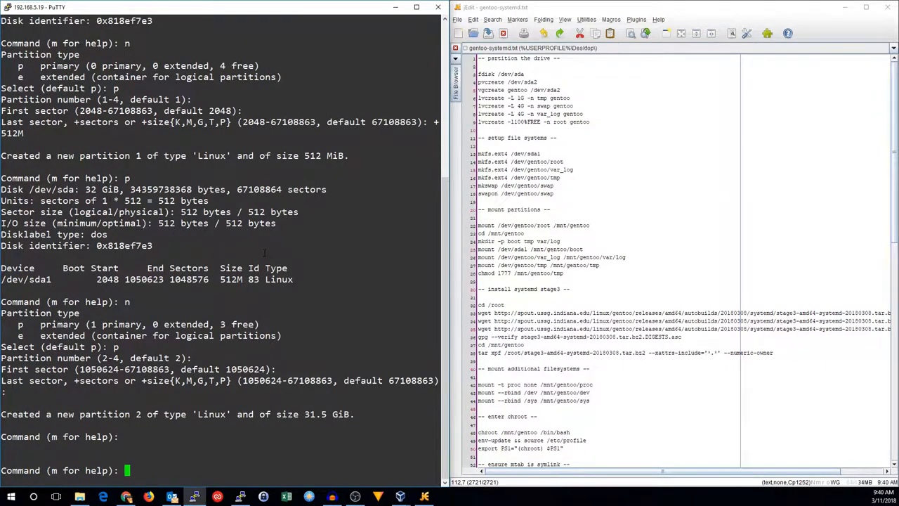
pyautogui.write('p')
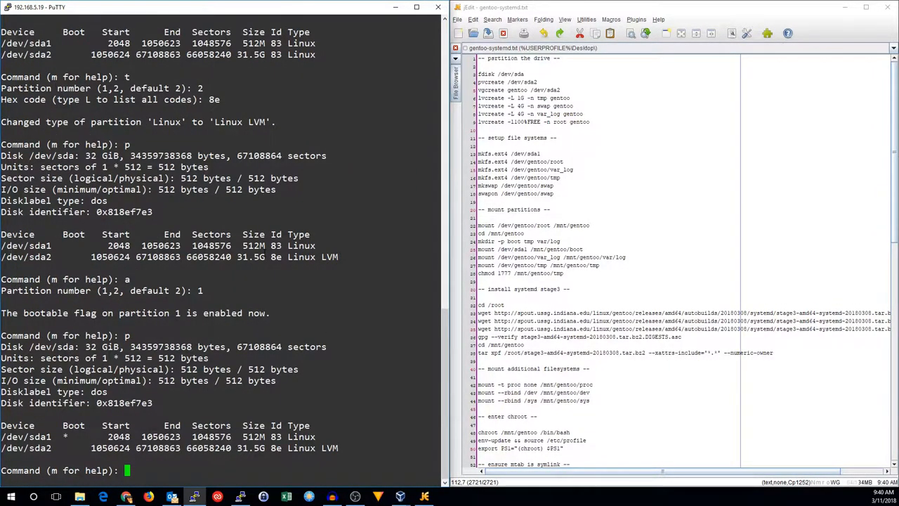
pyautogui.press('Return')
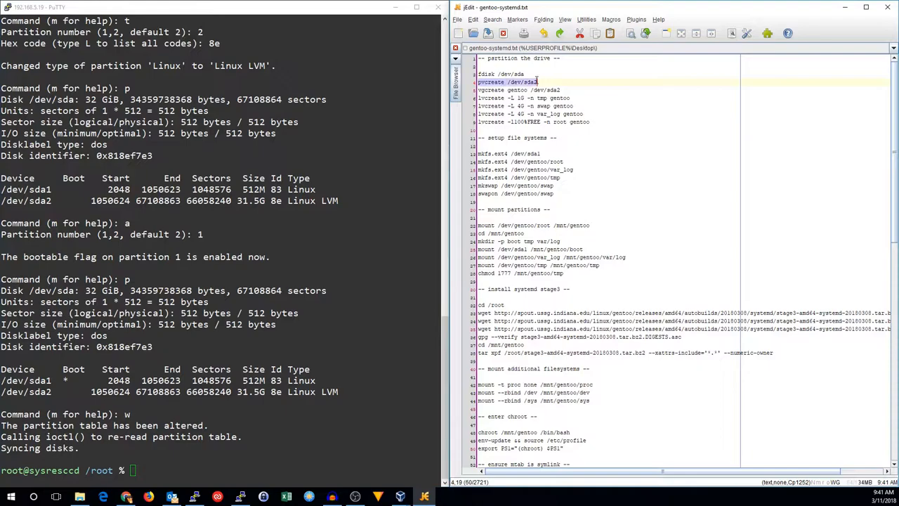
# Step: Create physical volume /dev/sda2, volume group gentoo, and 1G tmp and 4G swap volumes
pyautogui.write('pvcreate /dev/sda2')
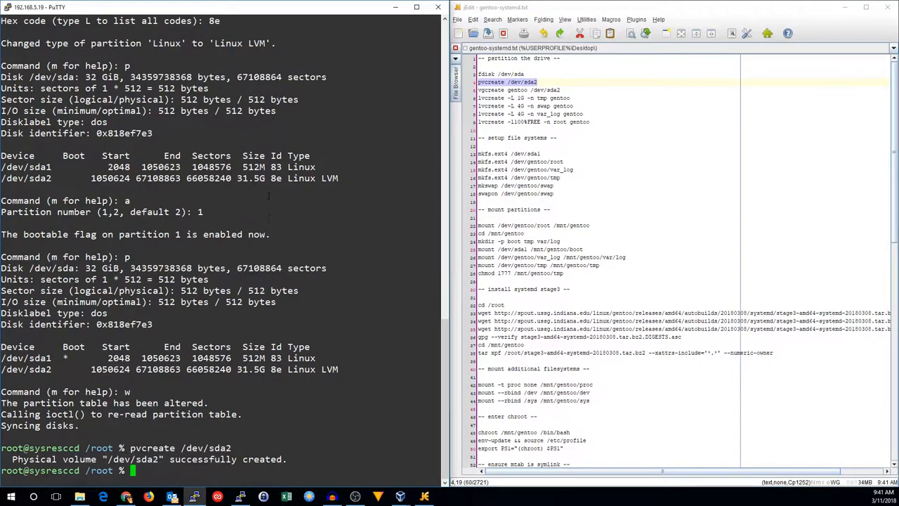
pyautogui.click(558, 89)
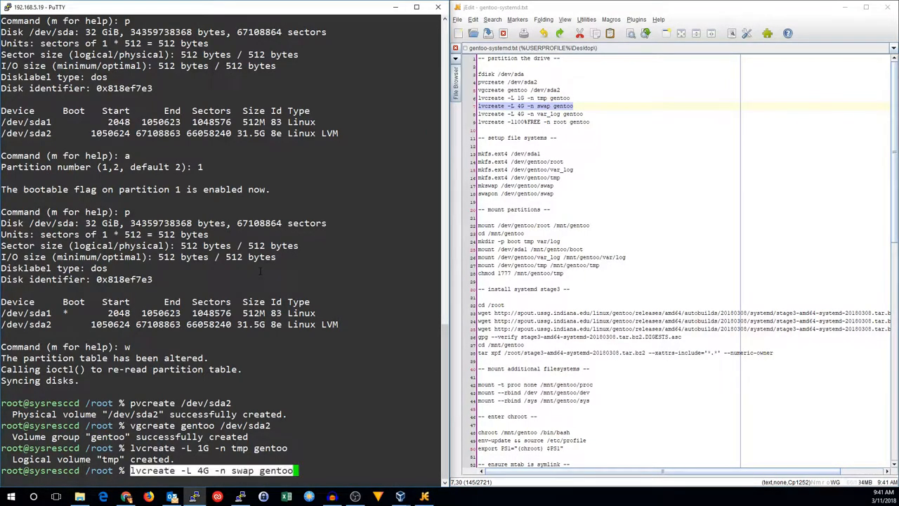
pyautogui.press('Return')
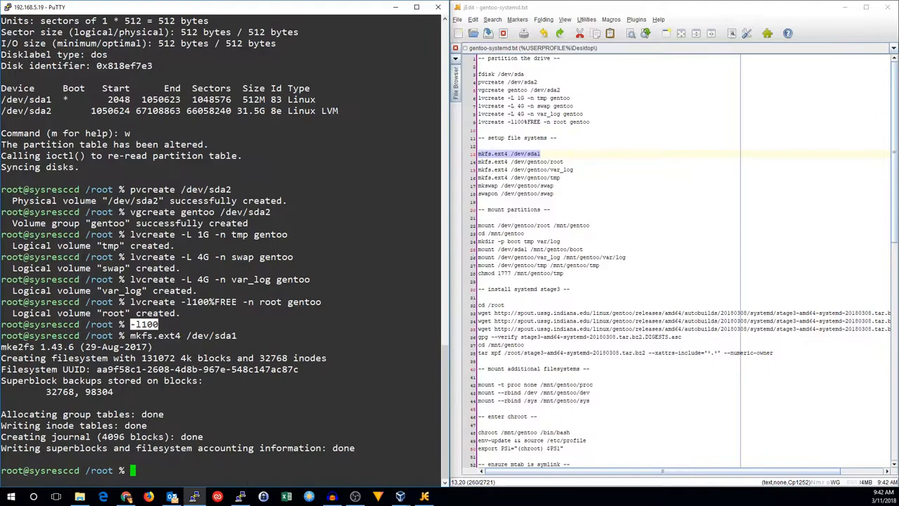
# Step: Run mkfs.ext4 on /dev/sda1 using the formatting command from the notes
pyautogui.click(553, 161)
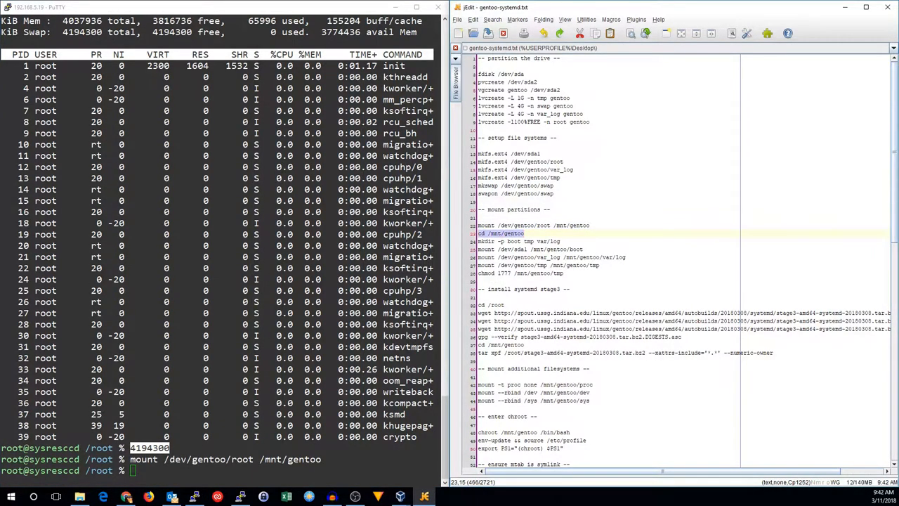
# Step: In /mnt/gentoo, list the new directories and mount /dev/sda1 at boot and var_log at var/log
pyautogui.write('cd /mnt/gentoo')
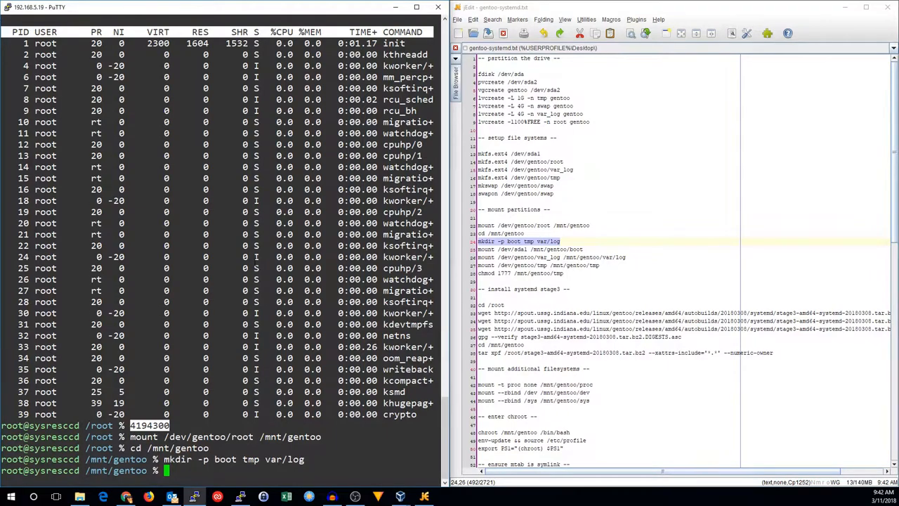
pyautogui.write('ls -l')
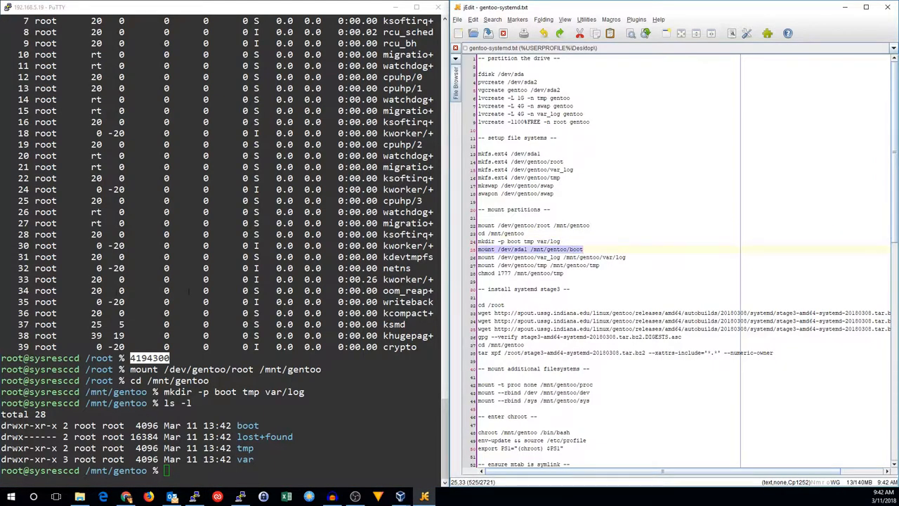
pyautogui.write('mount /dev/sda1 /mnt/gentoo/boot')
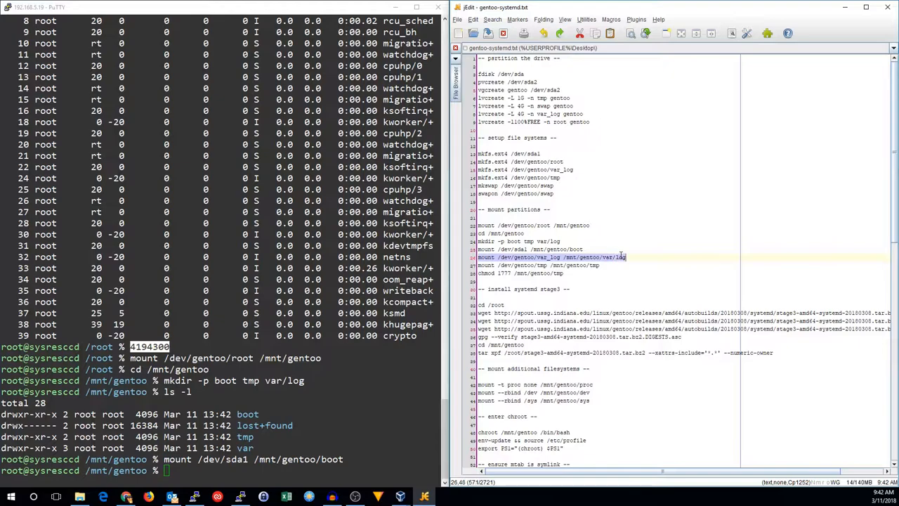
pyautogui.write('mount /dev/gentoo/var_log /mnt/gentoo/var/log')
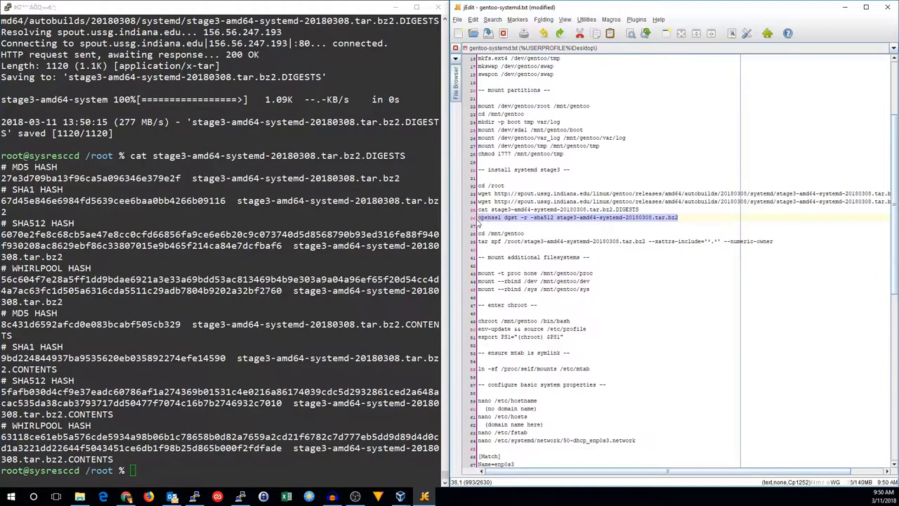
# Step: Compute the SHA512 hash of stage3-amd64-systemd-20180308.tar.bz2 to check against DIGESTS
pyautogui.write('openssl dgst -r -sha512 stage3-amd64-systemd-20180308.tar.bz2')
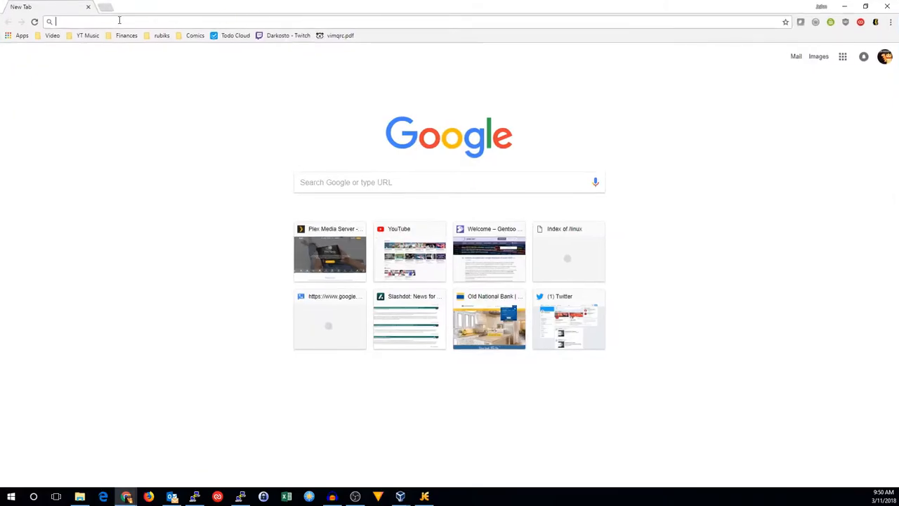
# Step: Enter gentoo.org in the new Chrome tab's address bar
pyautogui.write('gentoo.org')
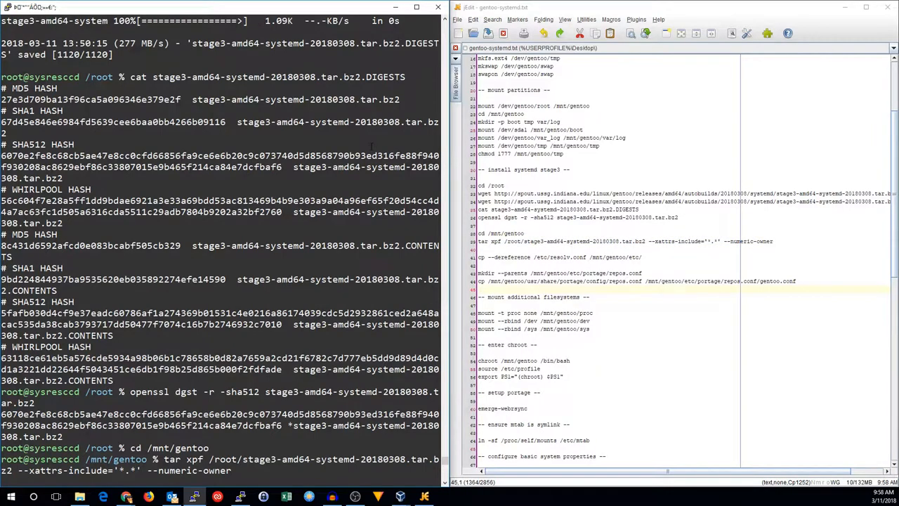
pyautogui.moveTo(326, 272)
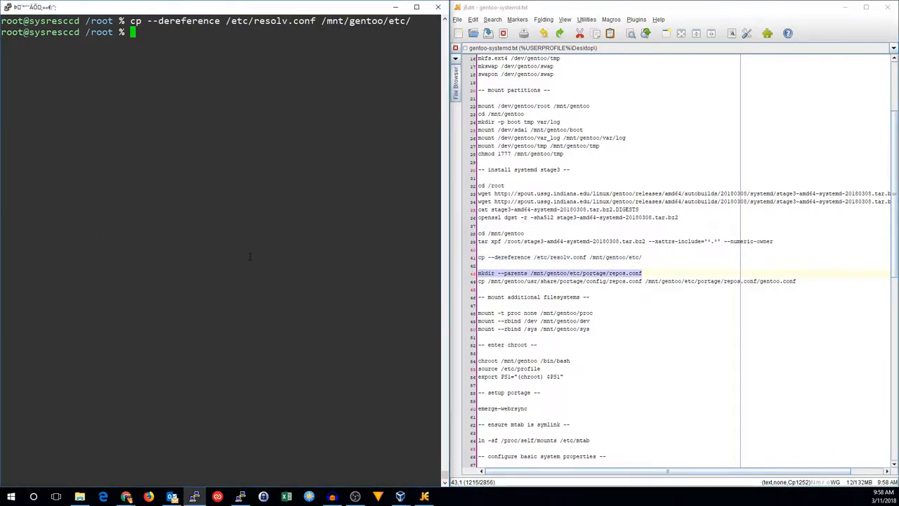
# Step: Create /mnt/gentoo/etc/portage/repos.conf and mount proc at /mnt/gentoo/proc
pyautogui.write('mkdir --parents /mnt/gentoo/etc/portage/repos.conf')
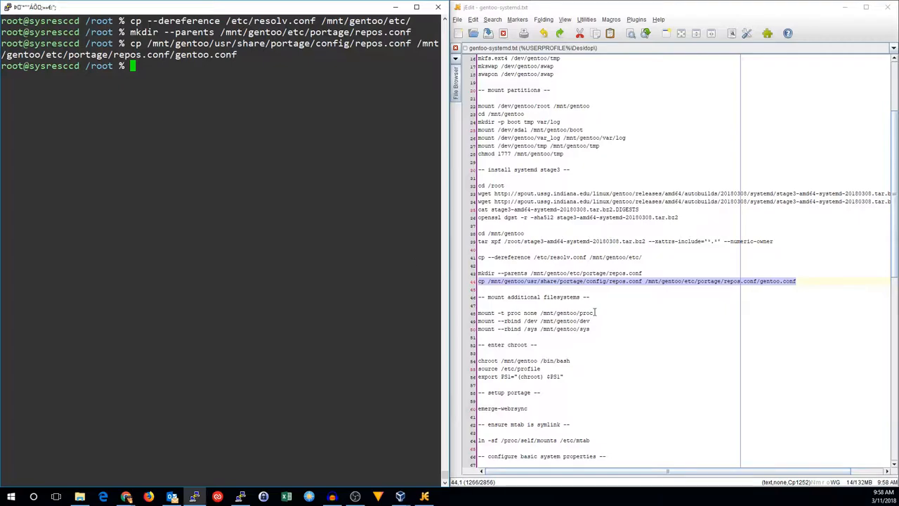
pyautogui.write('mount -t proc none /mnt/gentoo/proc')
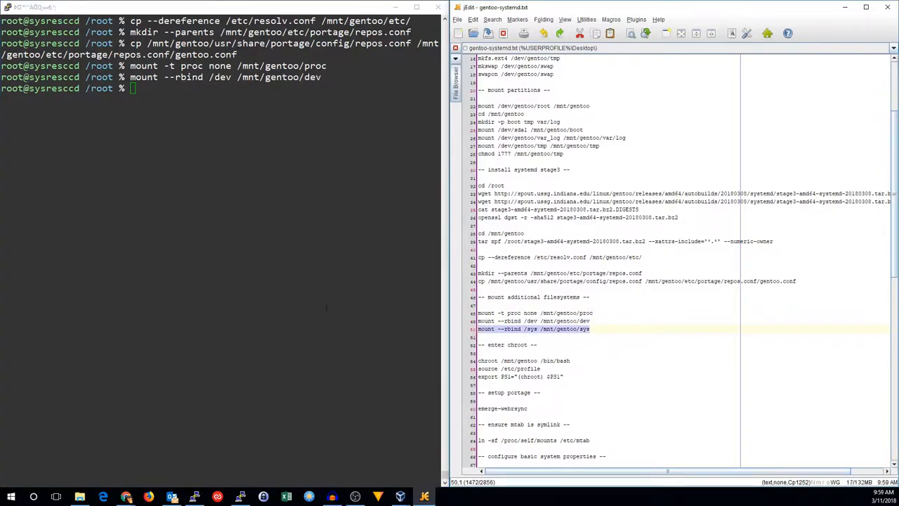
# Step: Bind-mount /sys into /mnt/gentoo, then load /etc/profile from the notes inside the chroot
pyautogui.press('Return')
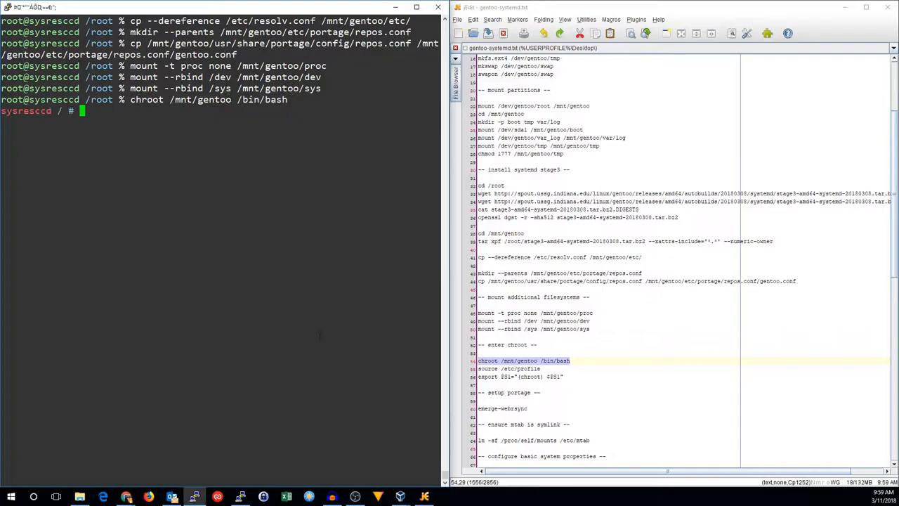
pyautogui.click(509, 368)
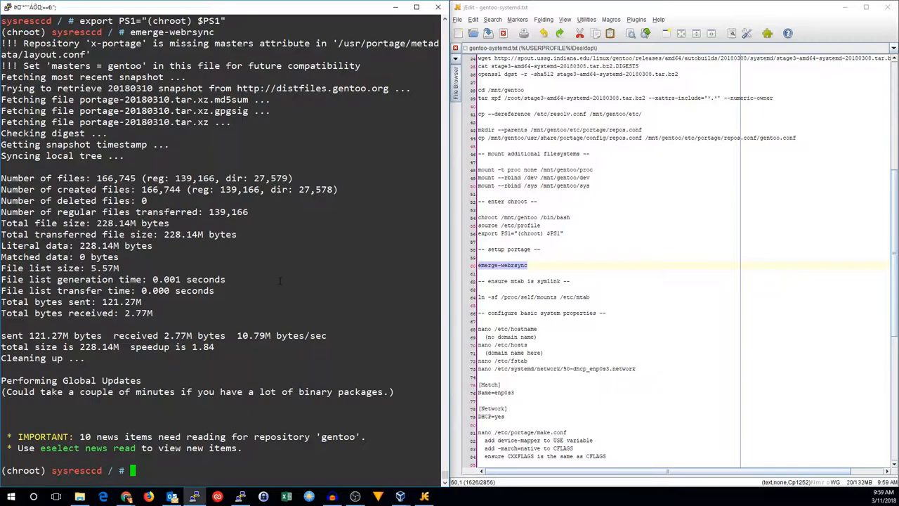
# Step: Sync the Portage tree, update portage, and symlink /etc/mtab to /proc/self/mounts
pyautogui.write('emerge --s')
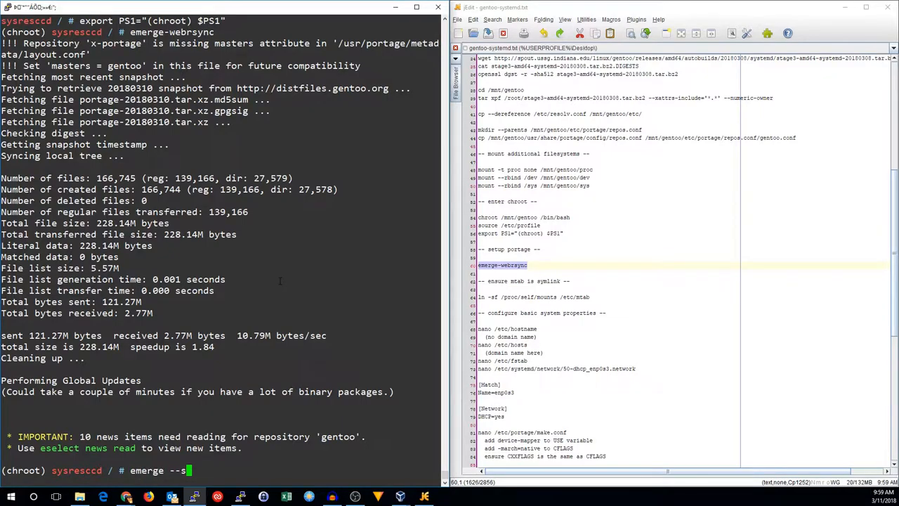
pyautogui.press('Return')
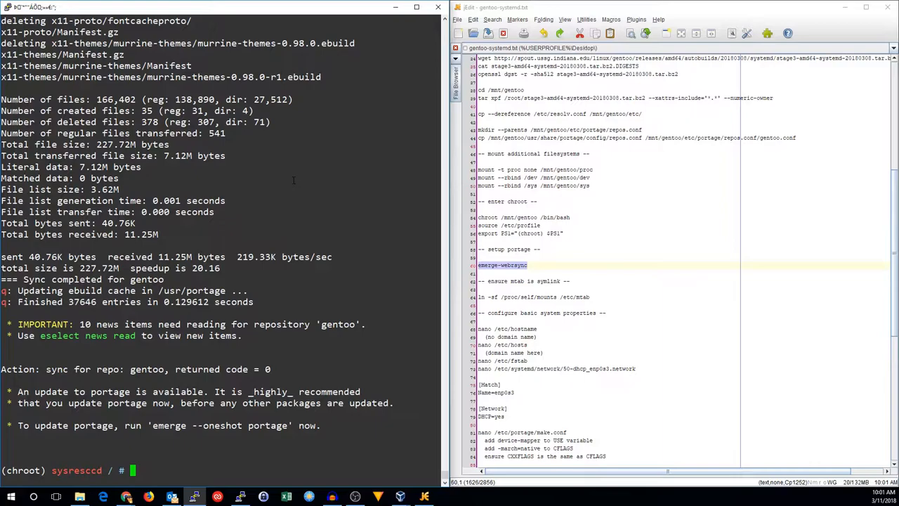
pyautogui.doubleClick(268, 425)
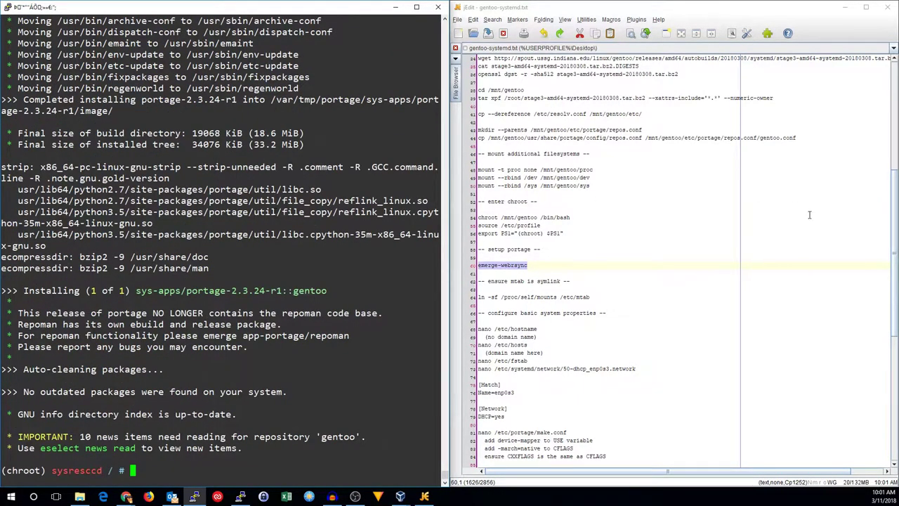
pyautogui.moveTo(658, 322)
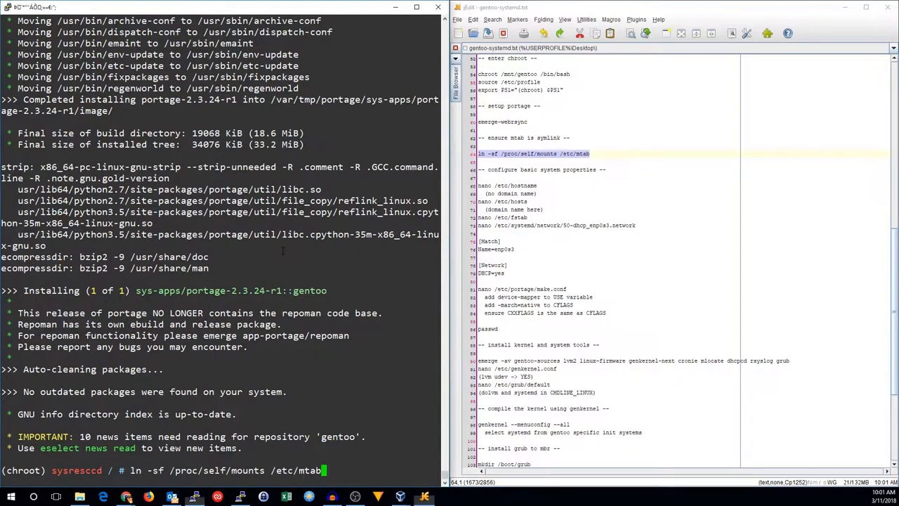
pyautogui.press('Return')
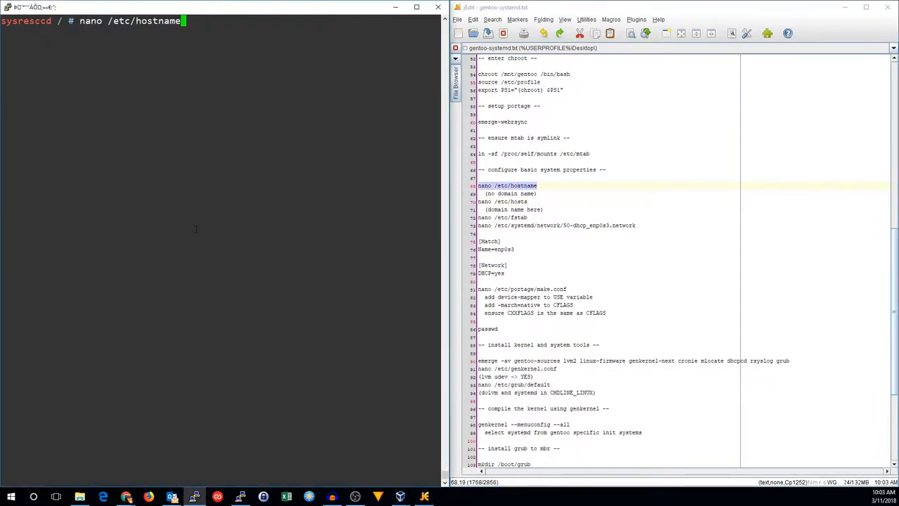
# Step: Type gentoo as the hostname in /etc/hostname
pyautogui.write('gentoo')
pyautogui.write('127.0.0.1')
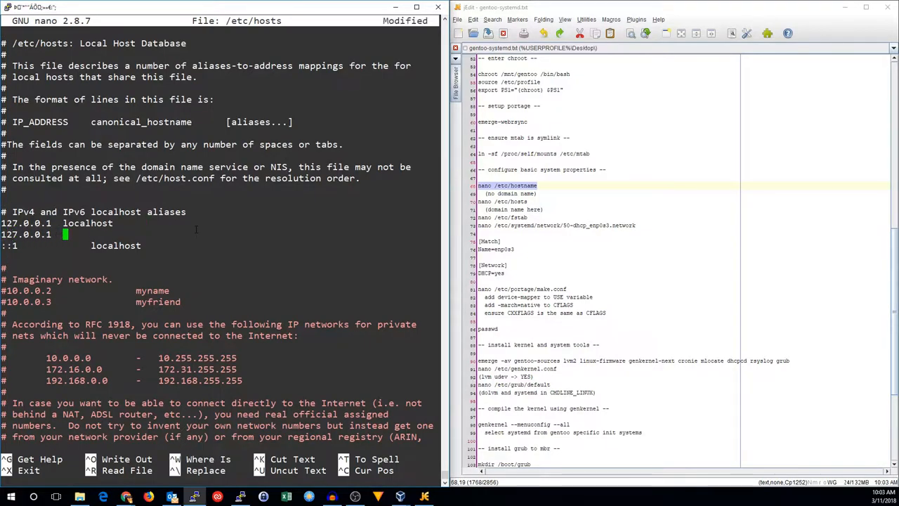
# Step: Add the 'gentoo-systemd.localdomain' FQDN and short hostname to the 127.0.0.1 line in /etc/hosts
pyautogui.write('gentoo-systemd.')
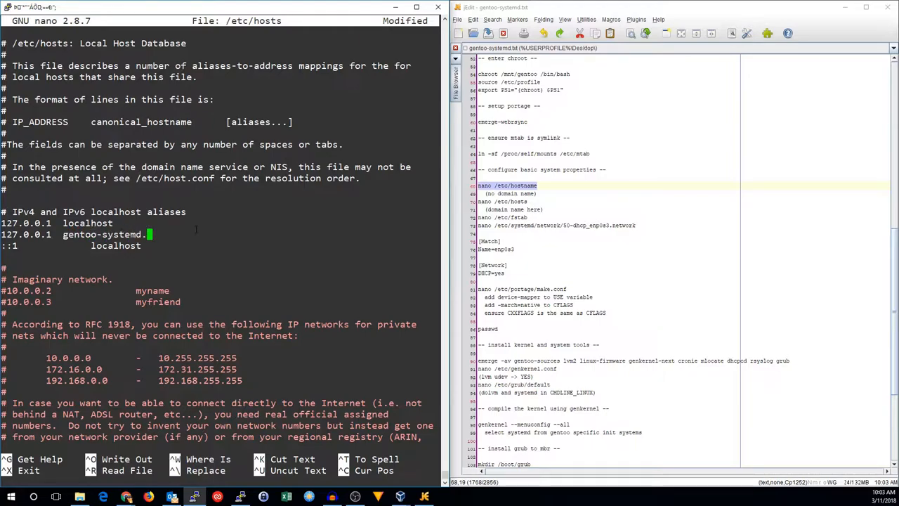
pyautogui.write('localdomain genoo')
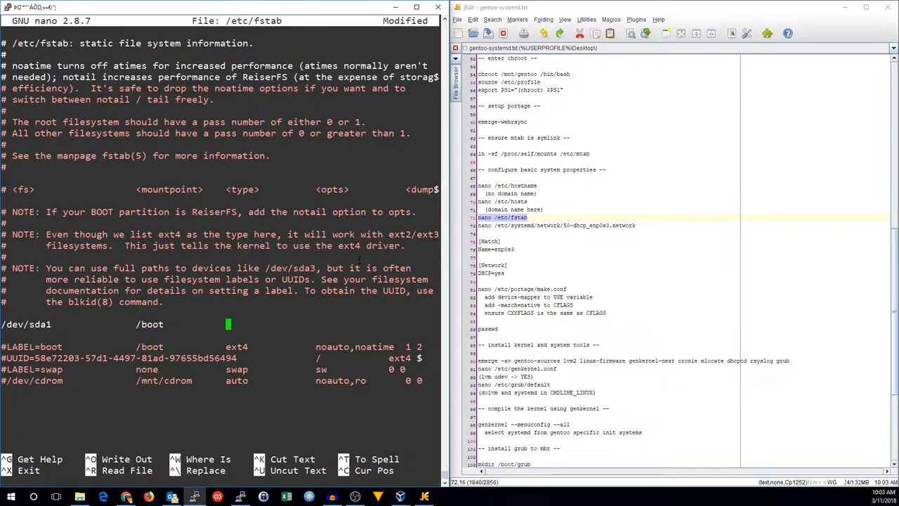
# Step: Write fstab entries for /dev/sda1 /boot and /dev/gentoo/root as ext4 with noatime
pyautogui.write('ext4')
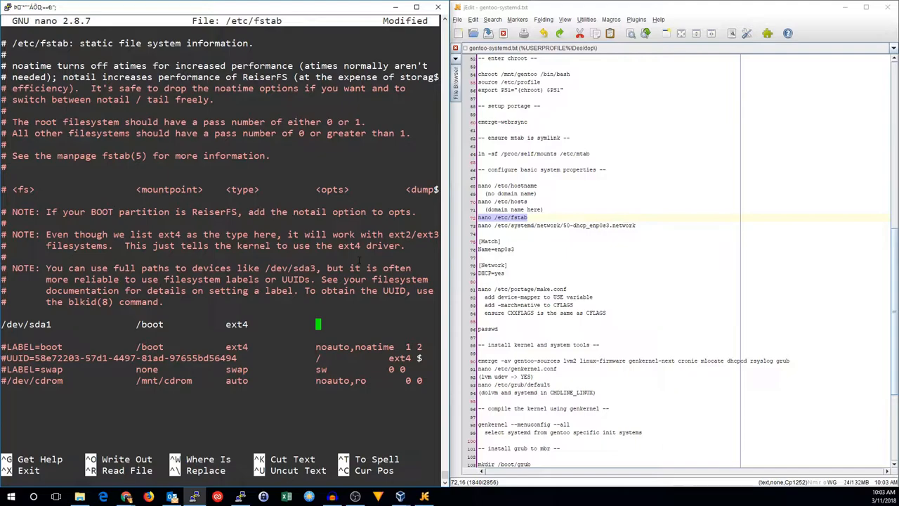
pyautogui.write('noatime')
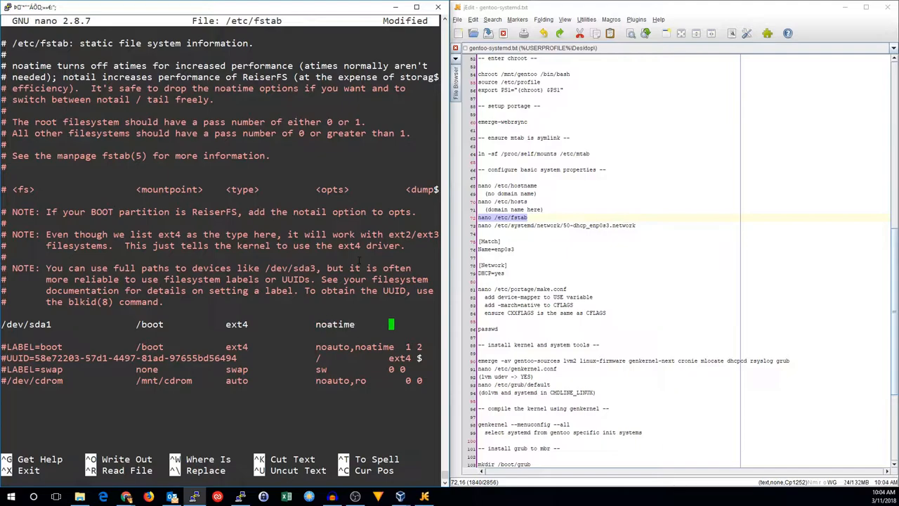
pyautogui.write('0')
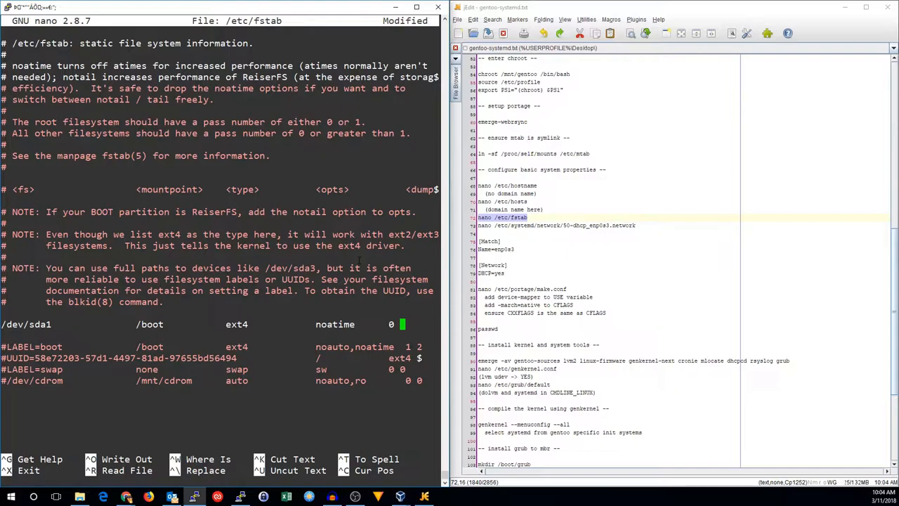
pyautogui.write('2')
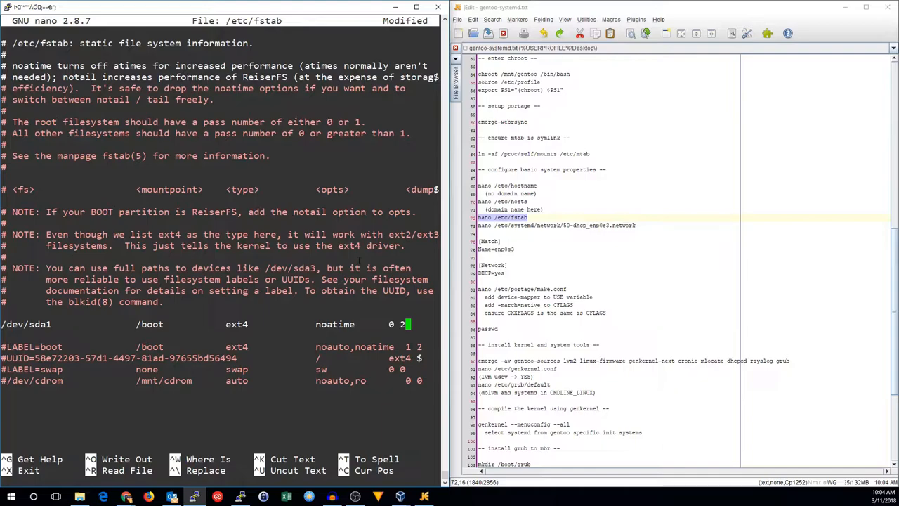
pyautogui.write('/dev/gentoo/root        /               ext             noatime 0')
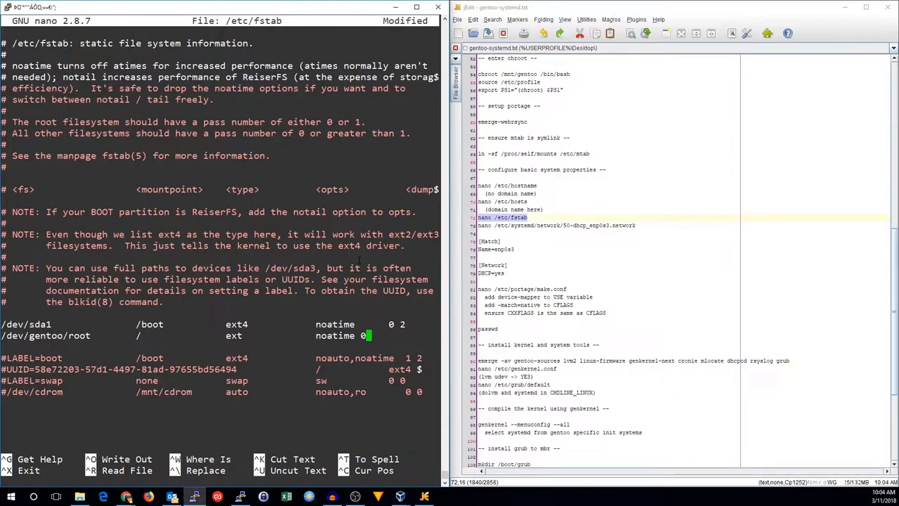
pyautogui.write('1')
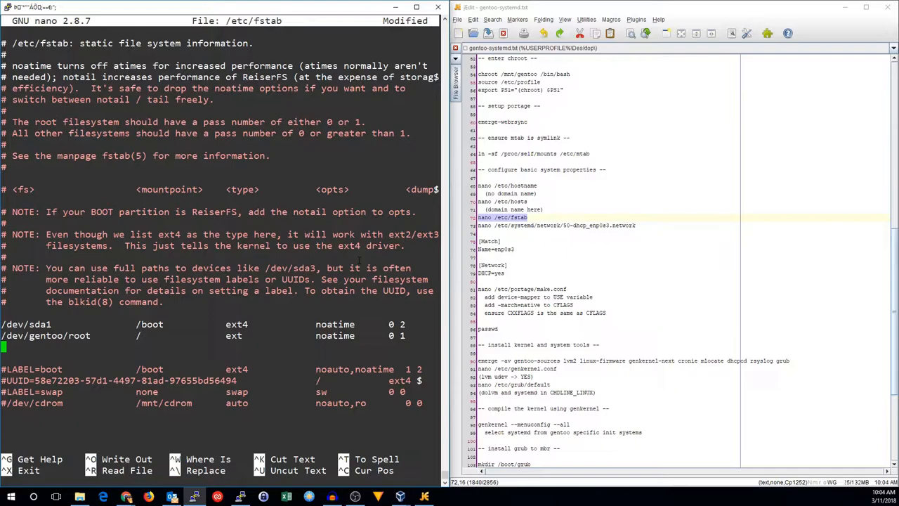
# Step: Add the var_log, tmp (noatime, 0 2) and /dev/gentoo/swap entries to /etc/fstab
pyautogui.write('/dev/gentoo/var_log     /var/log        ext4            n')
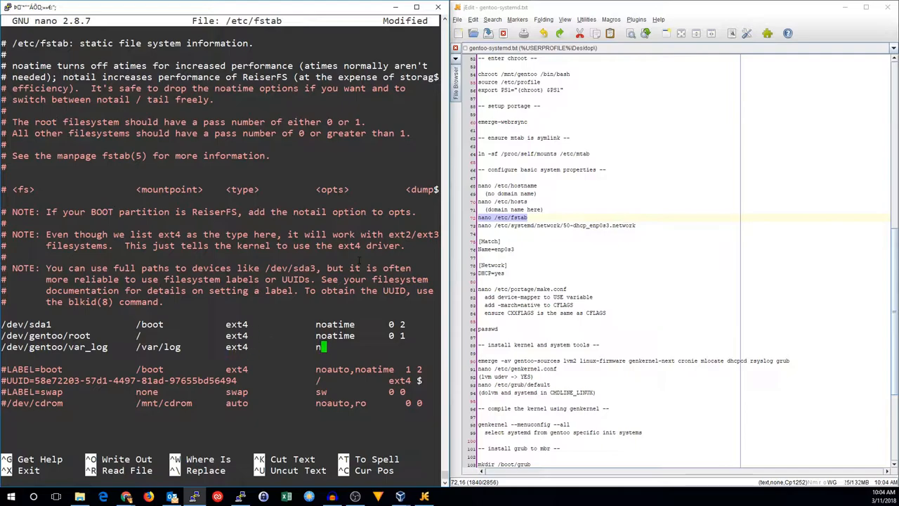
pyautogui.write('oatime\t0 2')
pyautogui.write('/dev/gentoo/v')
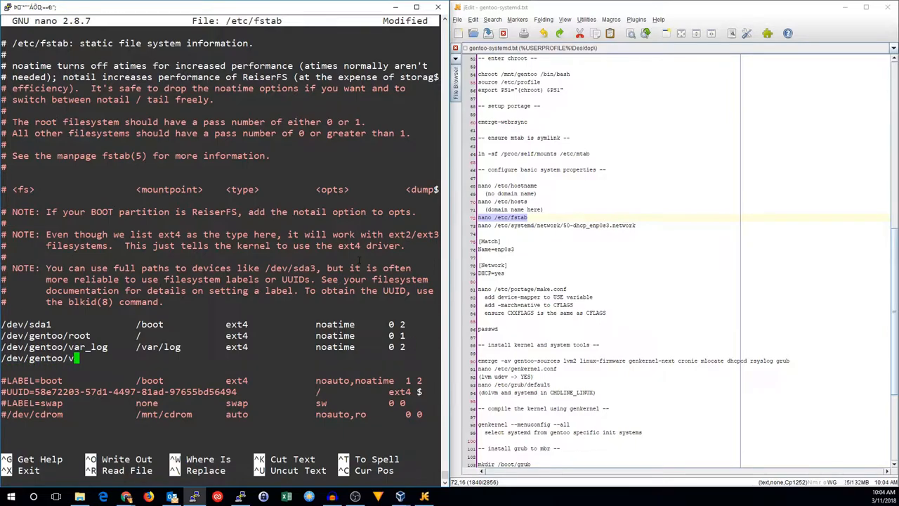
pyautogui.write('mp         /tmp            ext')
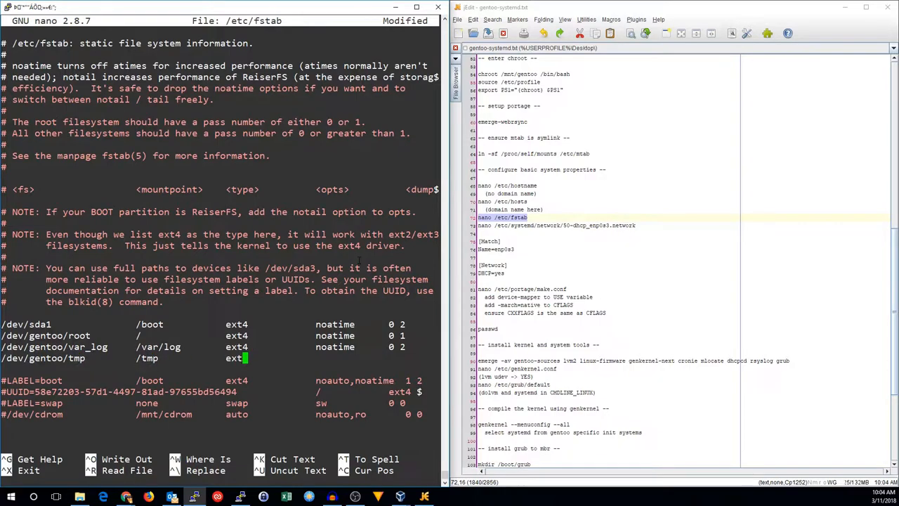
pyautogui.write('noatime      0 2')
pyautogui.write('/dev')
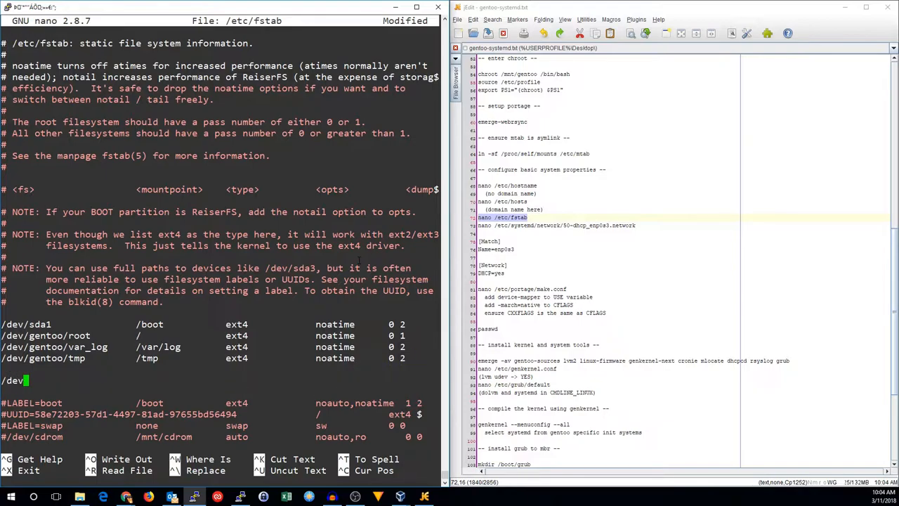
pyautogui.write('/gentoo/swap')
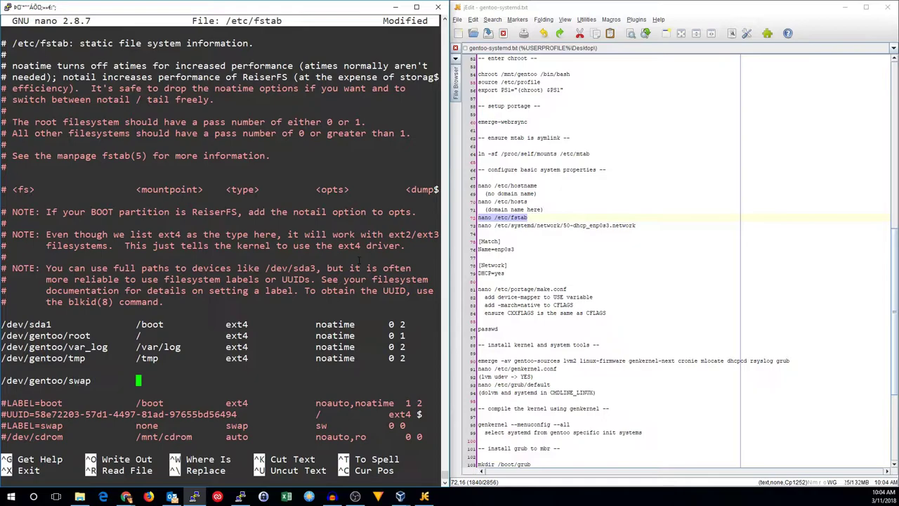
pyautogui.write('none              swap          sw           0 0')
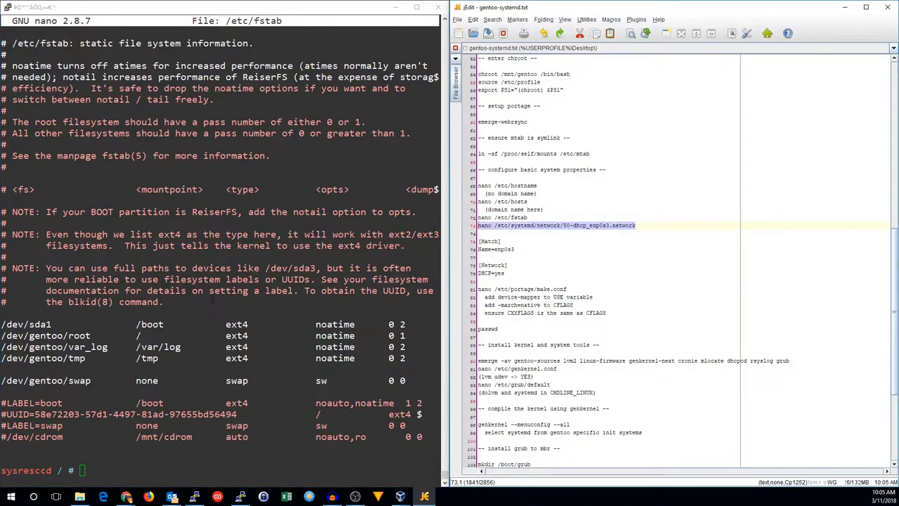
# Step: Create 50-dhcp_enp0s3.network with Name=enp0s3 under [Match] and DHCP=yes under [Network]
pyautogui.write('nano /etc/systemd/network/50-dhcp_enp0s3.network')
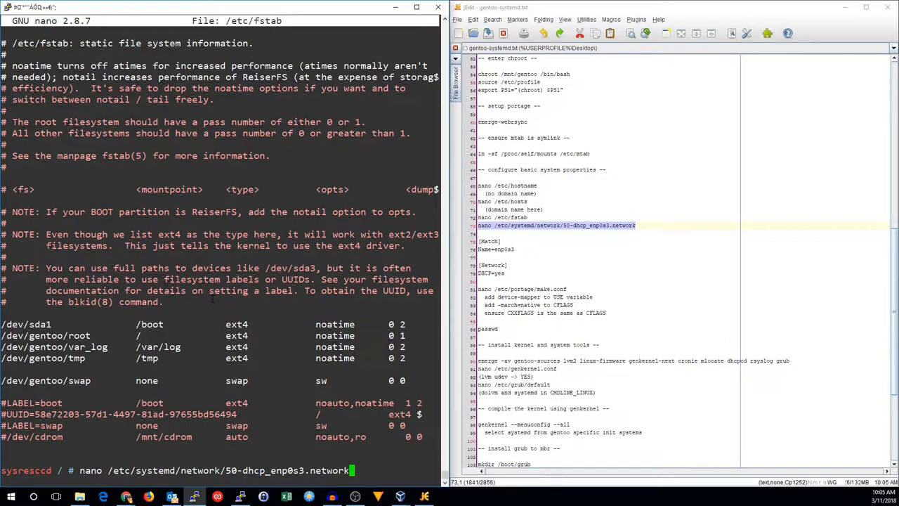
pyautogui.press('Enter')
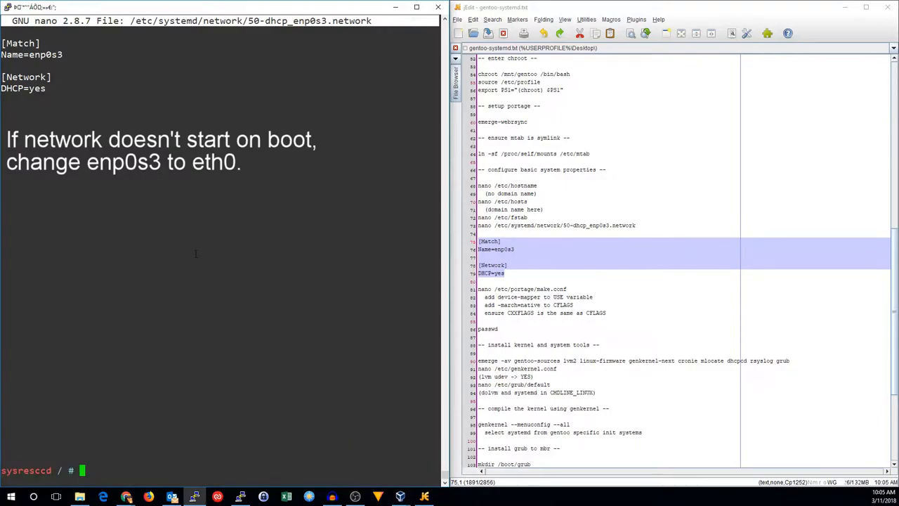
pyautogui.click(584, 289)
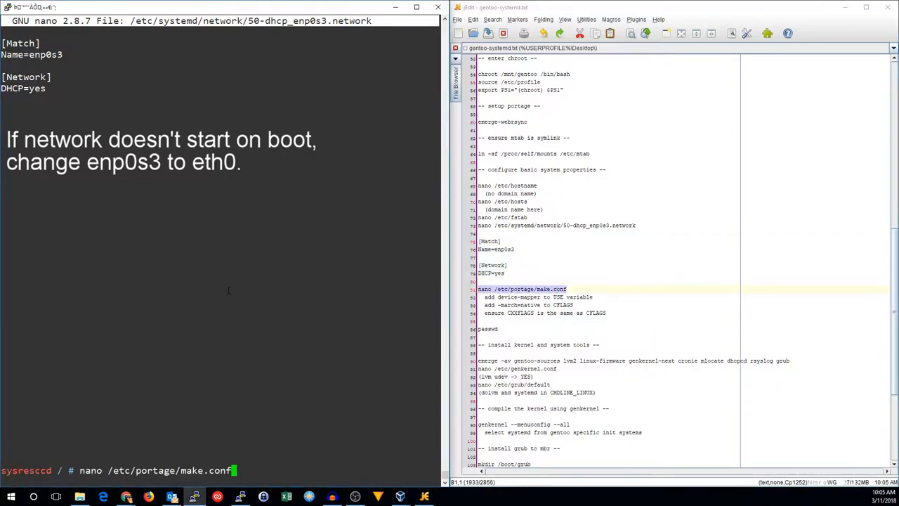
# Step: Edit make.conf: -march=native in CFLAGS, MAKEOPTS="-j4", and device-mapper in USE
pyautogui.press('Return')
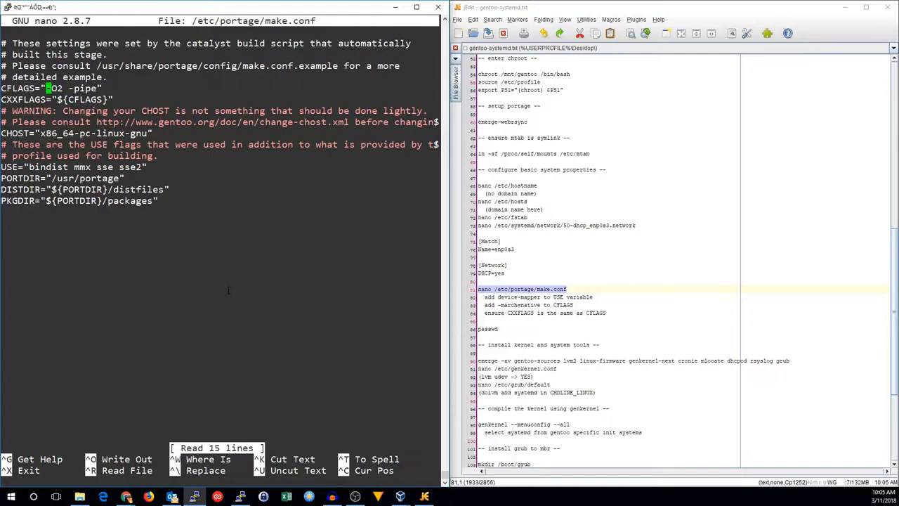
pyautogui.write('-march=native')
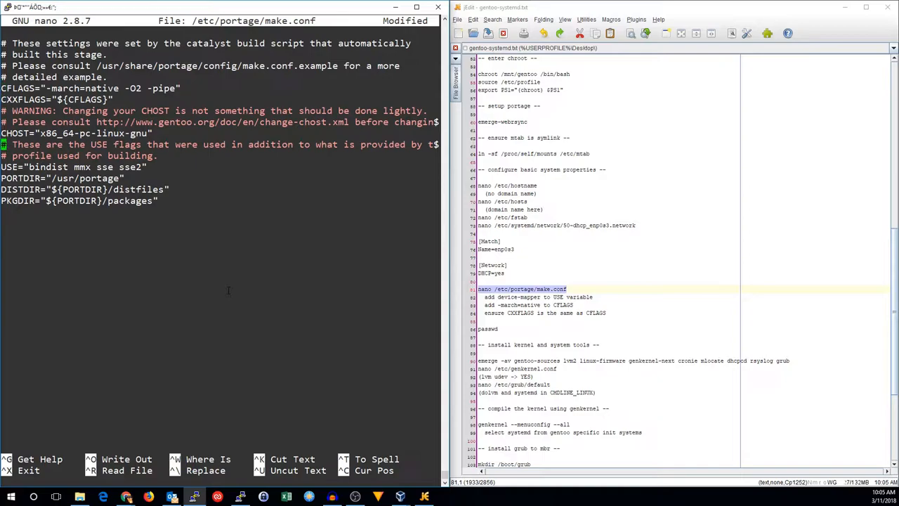
pyautogui.write('MAKEOPTS="-')
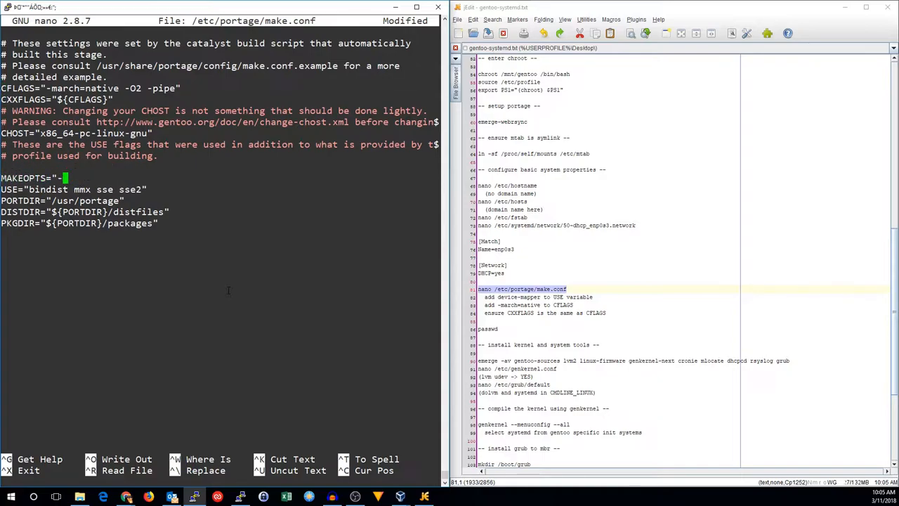
pyautogui.write('j4"')
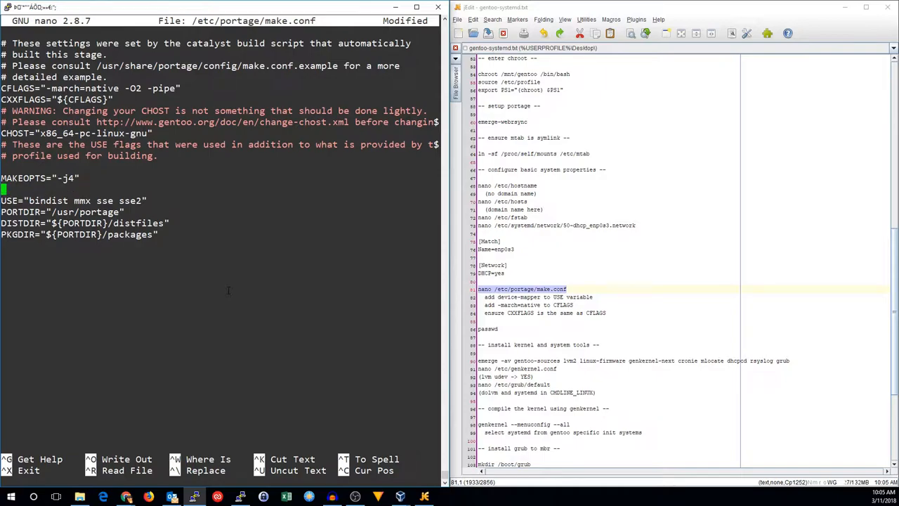
pyautogui.click(148, 200)
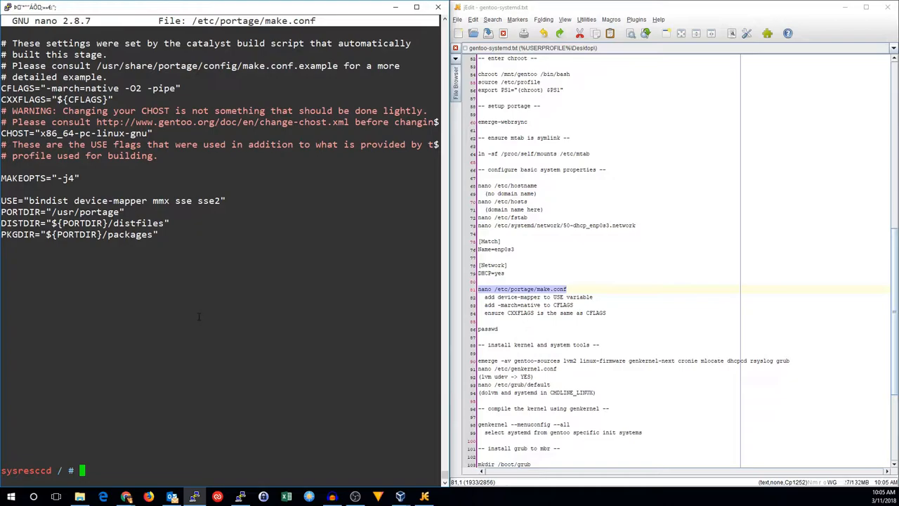
# Step: Set the root password, then emerge gentoo-sources, lvm2, linux-firmware, genkernel-next, cronie, mlocate, dhcpcd, rsyslog, grub
pyautogui.write('passwd')
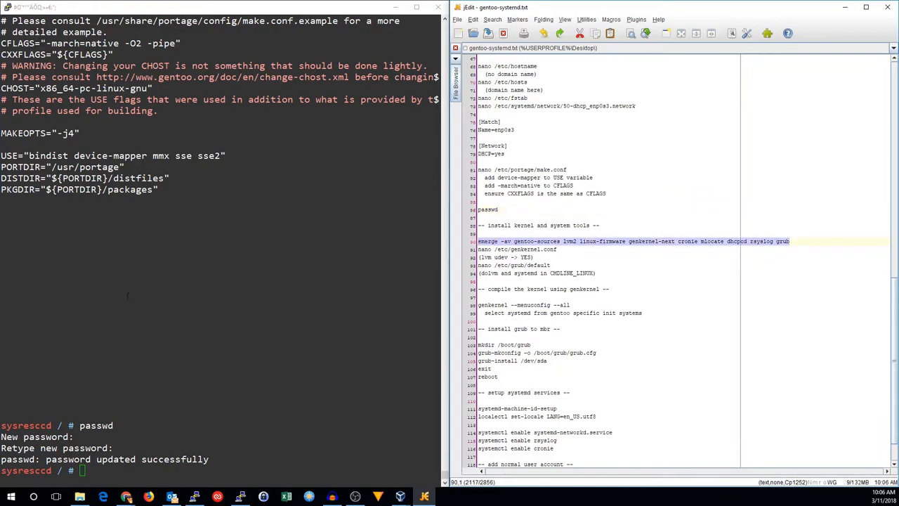
pyautogui.write('emerge -av gentoo-sources lvm2 linux-firmware genkernel-next cronie mlocate dhcpcd rsyslog grub')
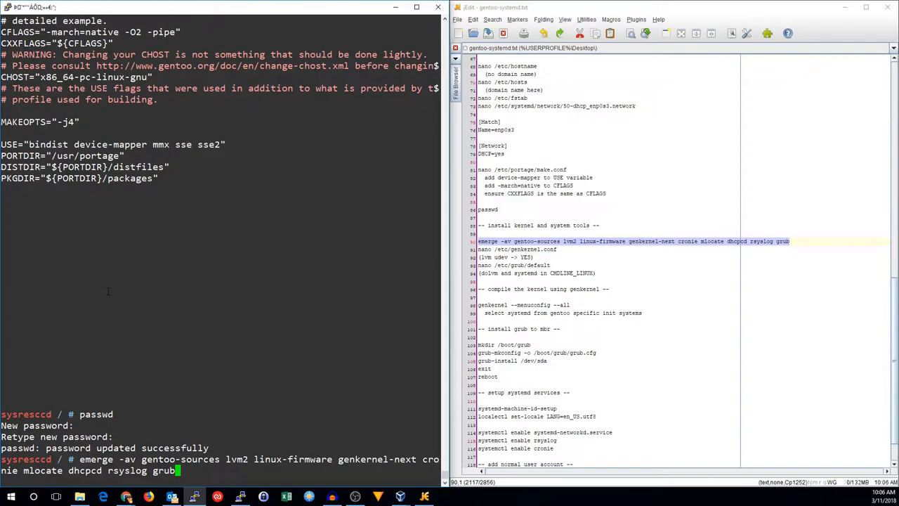
pyautogui.press('Return')
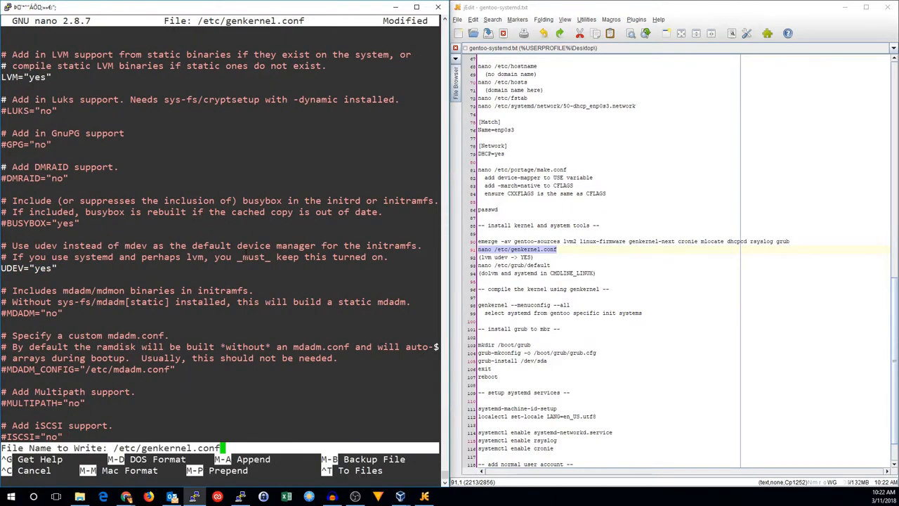
# Step: Add dolvm to GRUB_CMDLINE_LINUX in /etc/default/grub alongside init=/usr/lib/systemd/systemd
pyautogui.press('Enter')
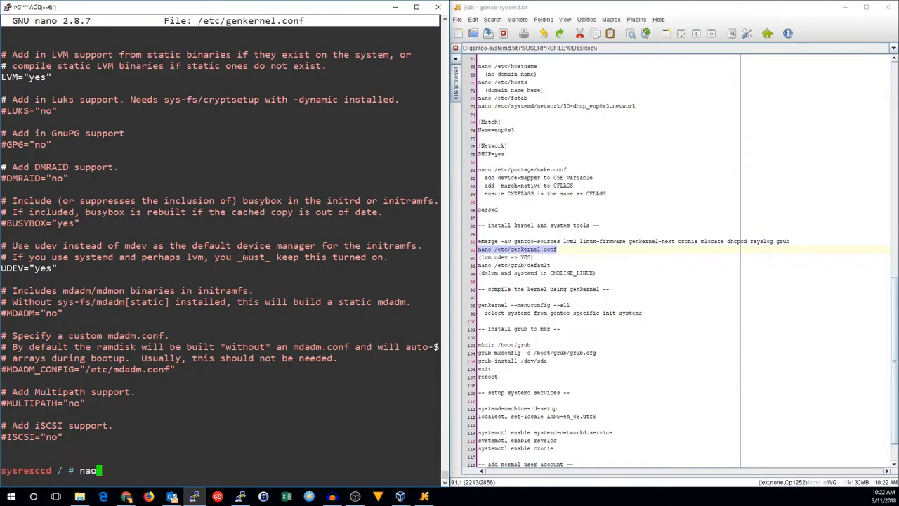
pyautogui.write('-w')
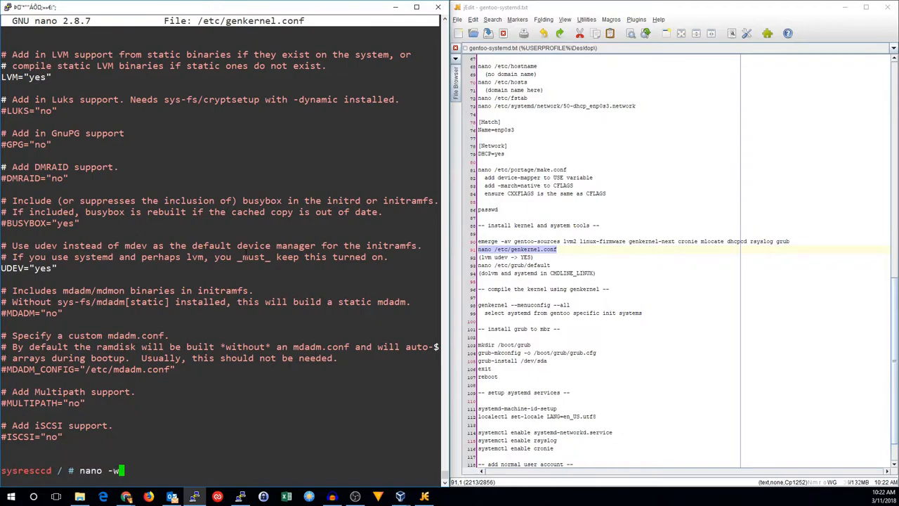
pyautogui.write('/etc/defa')
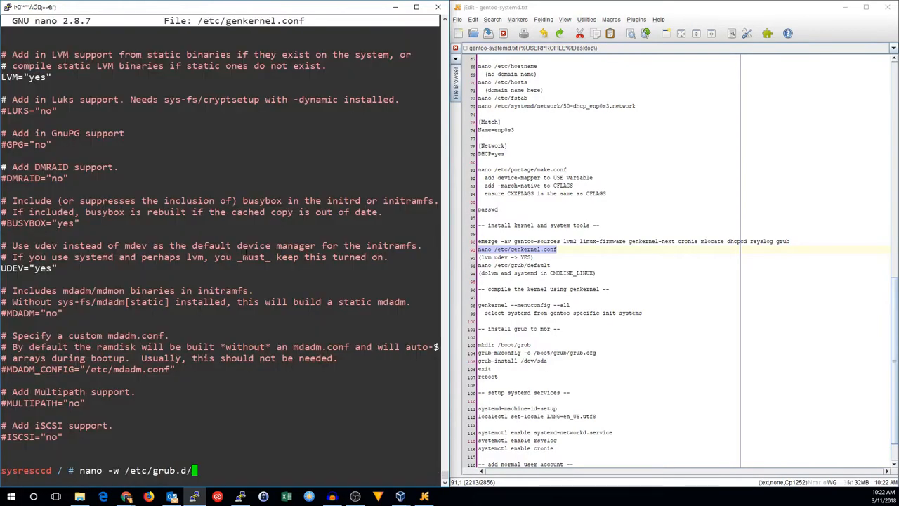
pyautogui.press('Ctrl+c')
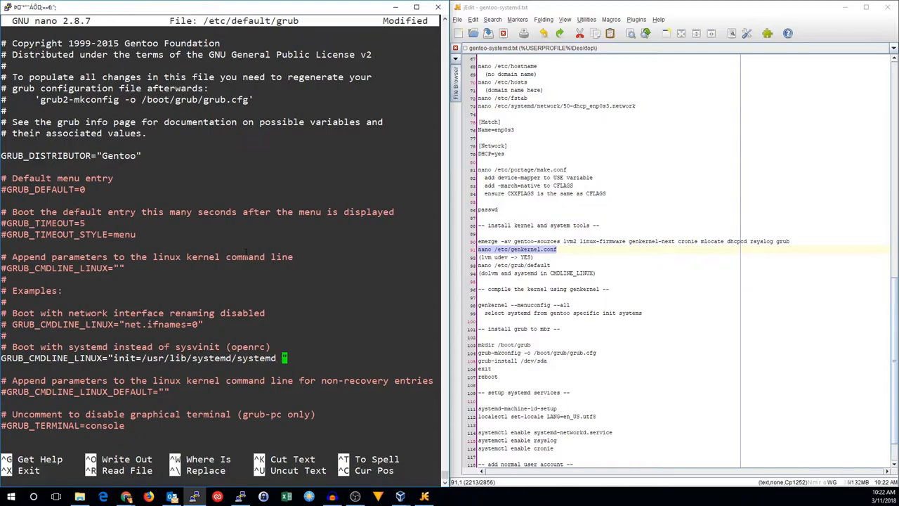
pyautogui.write('dolvm')
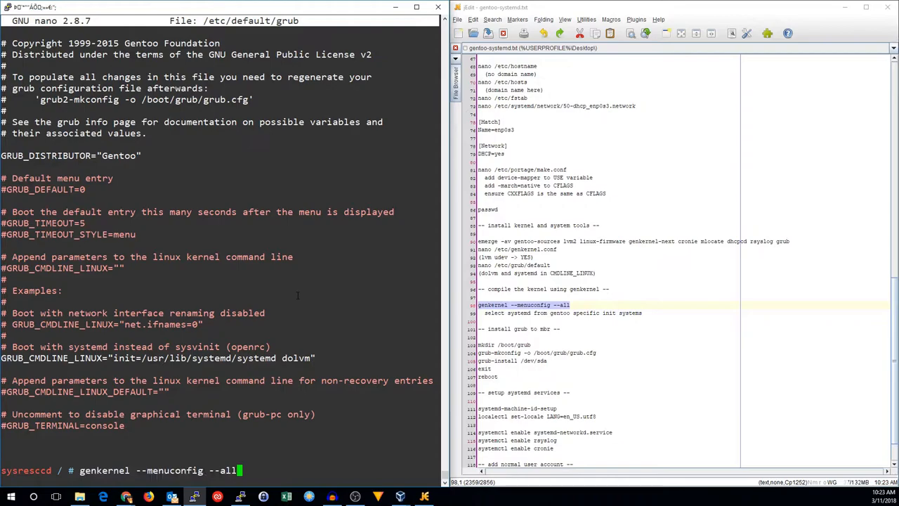
# Step: Run genkernel --menuconfig --all until the kernel compiles successfully
pyautogui.press('Return')
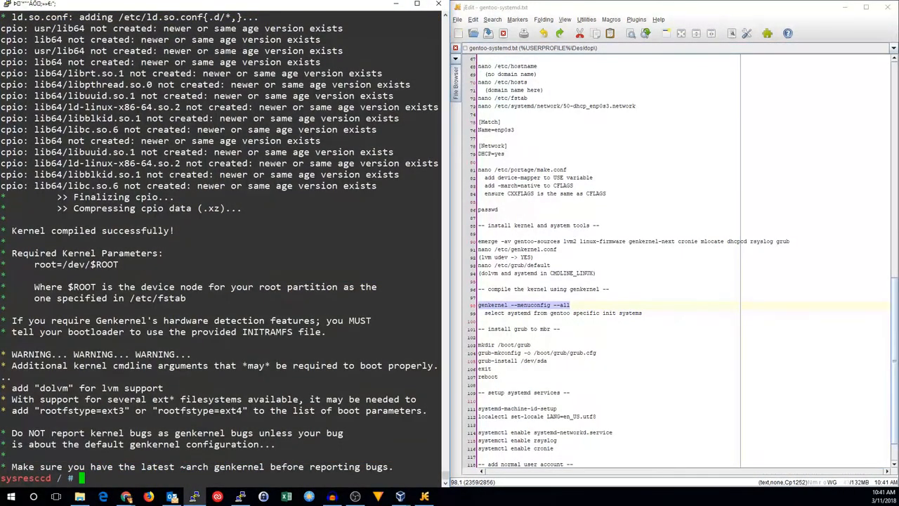
pyautogui.moveTo(569, 217)
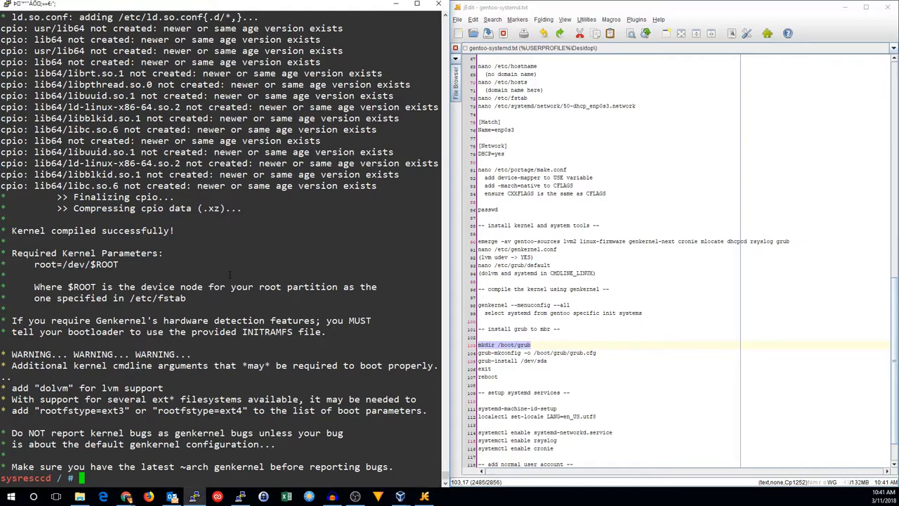
# Step: Create /boot/grub, generate /boot/grub/grub.cfg, and install GRUB to /dev/sda
pyautogui.write('mkdir /boot/grub')
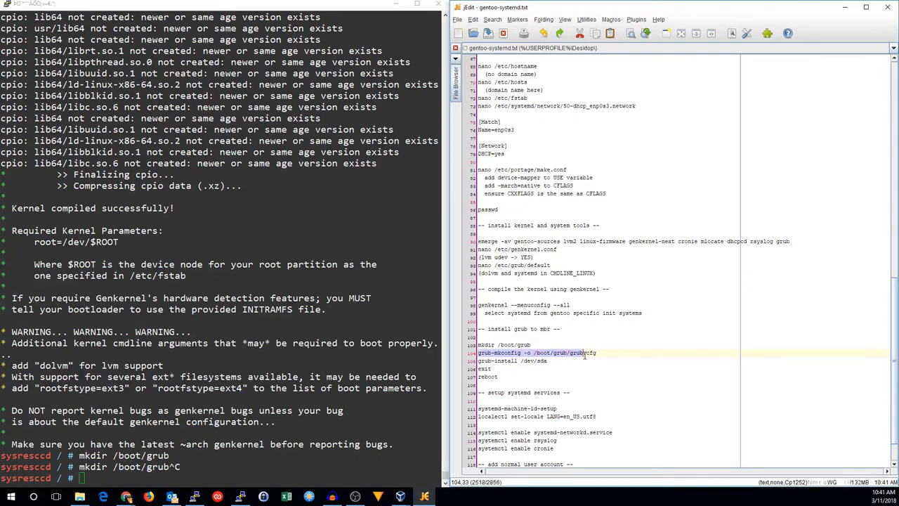
pyautogui.write('grub-mkconfig -o /boot/grub/grub.cfg')
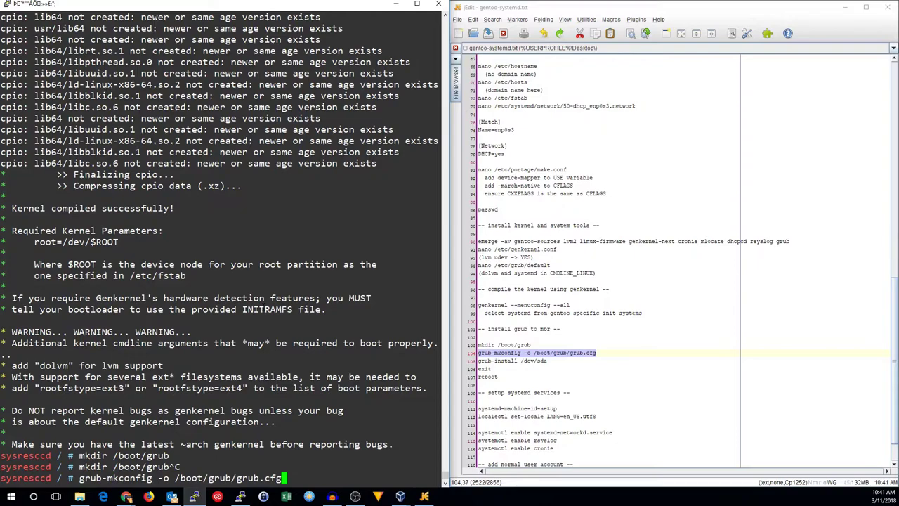
pyautogui.press('Return')
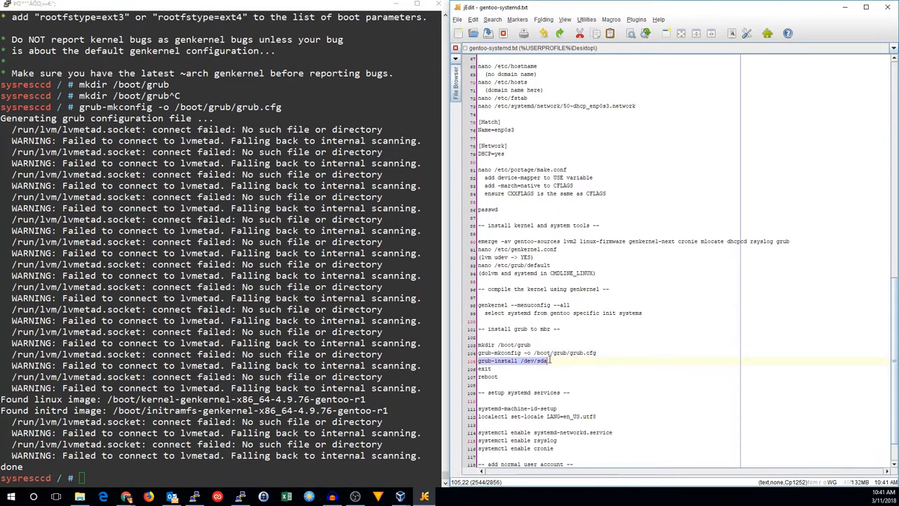
pyautogui.press('Return')
pyautogui.write('exit')
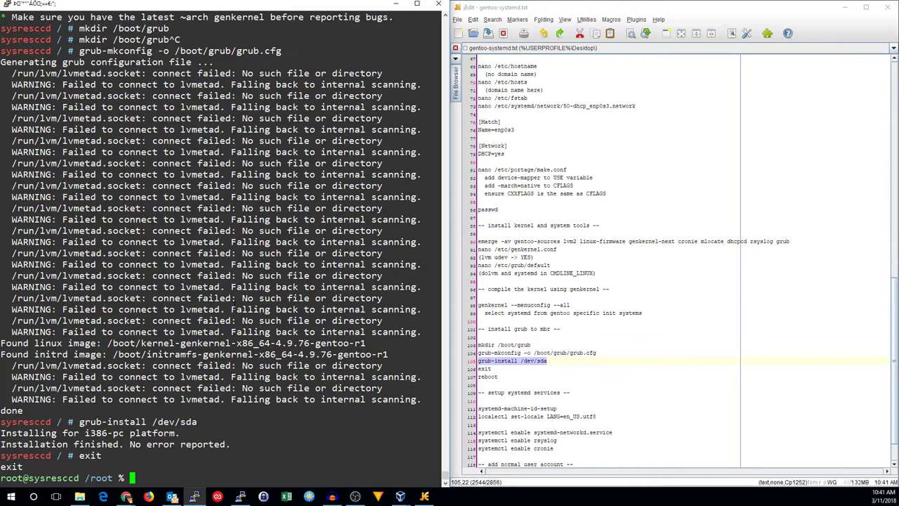
# Step: Reboot the VM, dropping the PuTTY session with a server-closed-connection error
pyautogui.write('reboot')
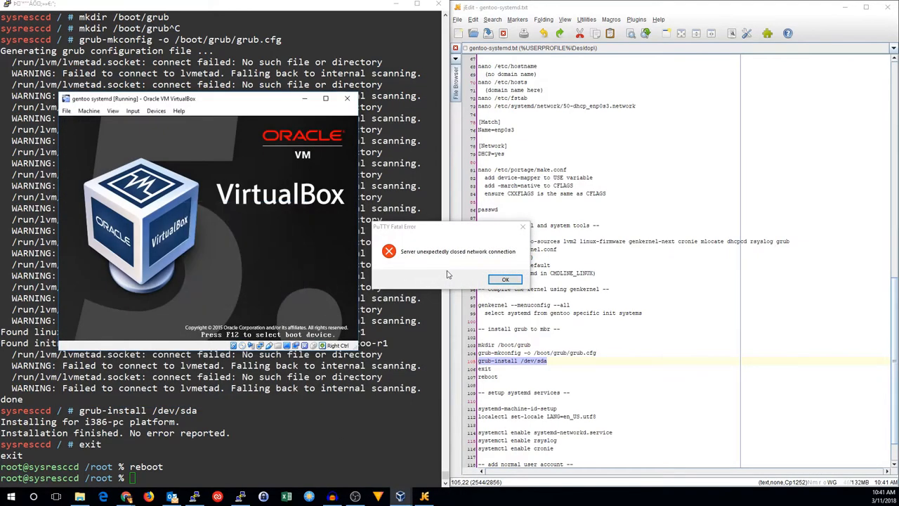
# Step: Dismiss PuTTY's connection-closed error dialog
pyautogui.click(506, 279)
pyautogui.write('systemd-machine-id-setup')
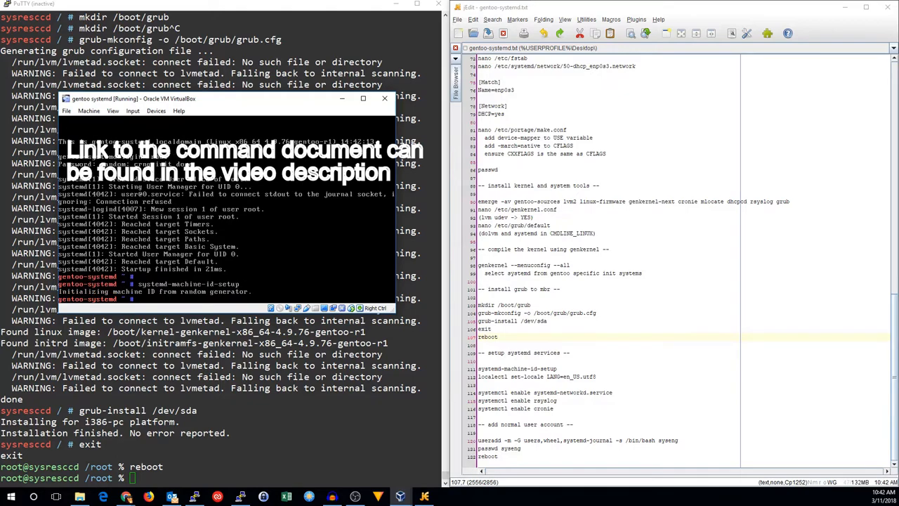
# Step: Run localectl set-locale LANG=en_US.utf8, correcting the mistyped subcommand
pyautogui.write('localctl')
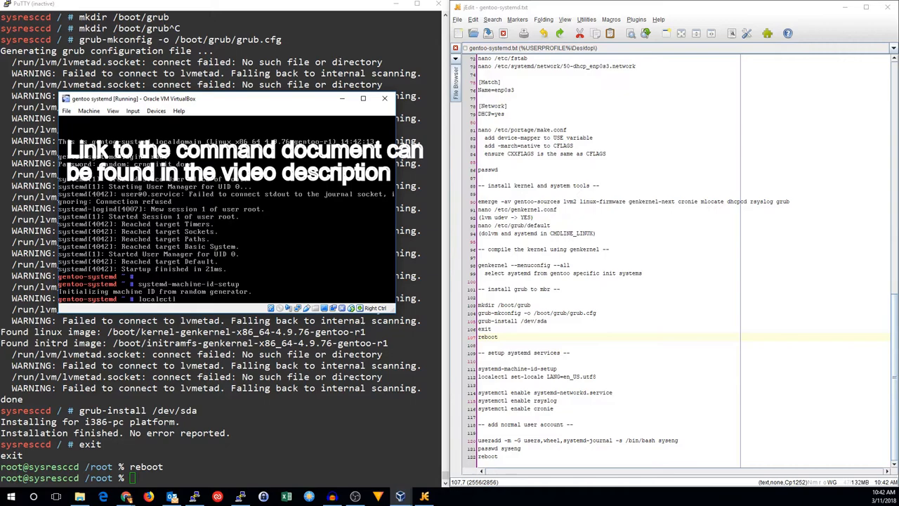
pyautogui.write('set')
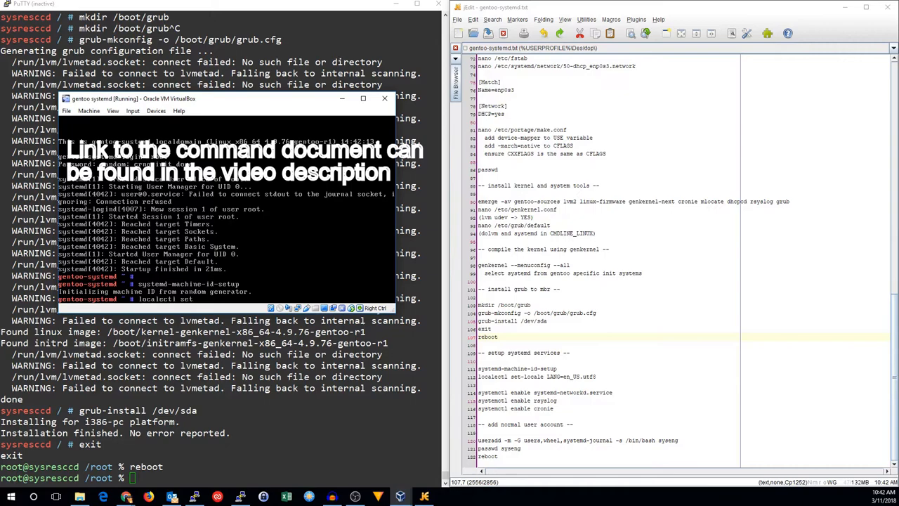
pyautogui.write('set-locale')
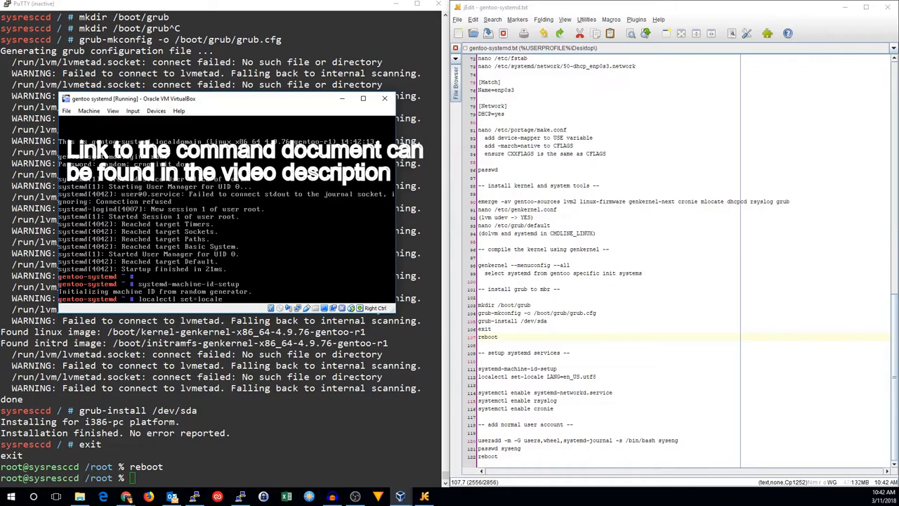
pyautogui.write('LANG=en_US.utf8')
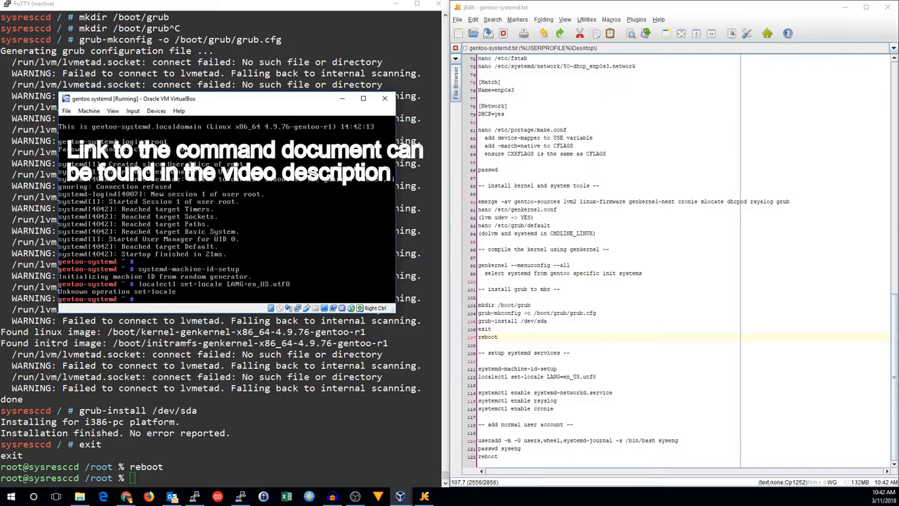
pyautogui.write('localectl set-locale LANG=en_US.utf8')
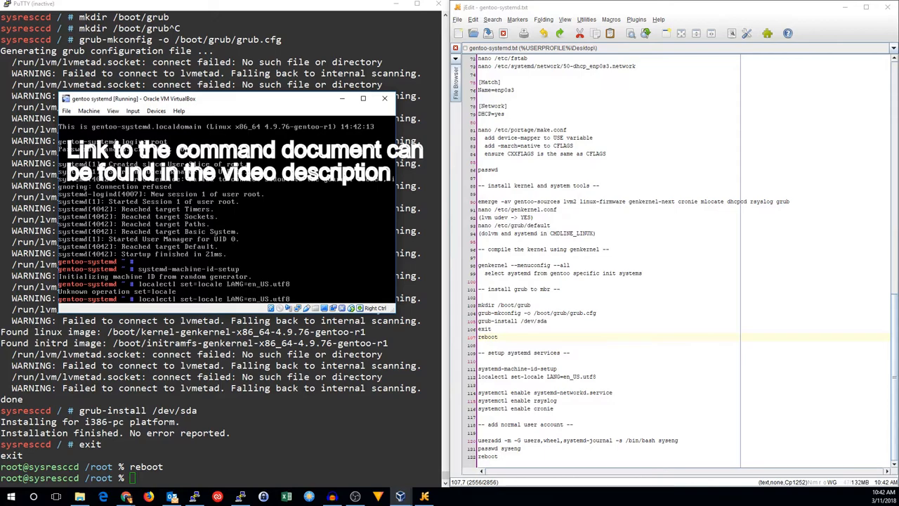
pyautogui.press('Return')
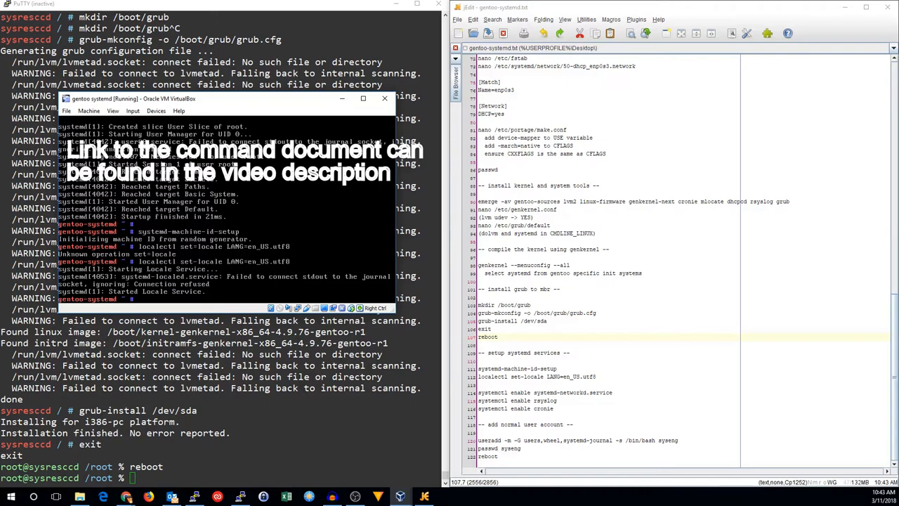
# Step: Enable systemd-networkd, rsyslog and cronie at boot with systemctl enable
pyautogui.write('systemctl enable ssyt')
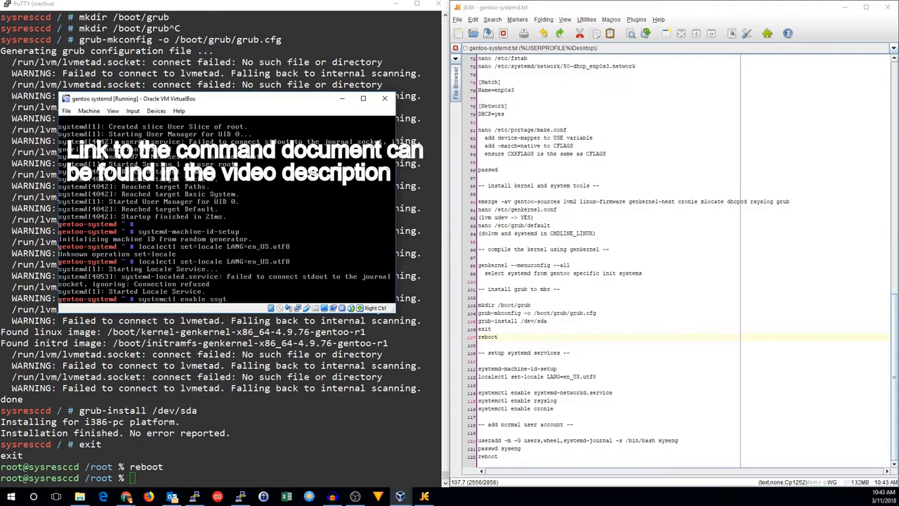
pyautogui.write('systemd-networkd')
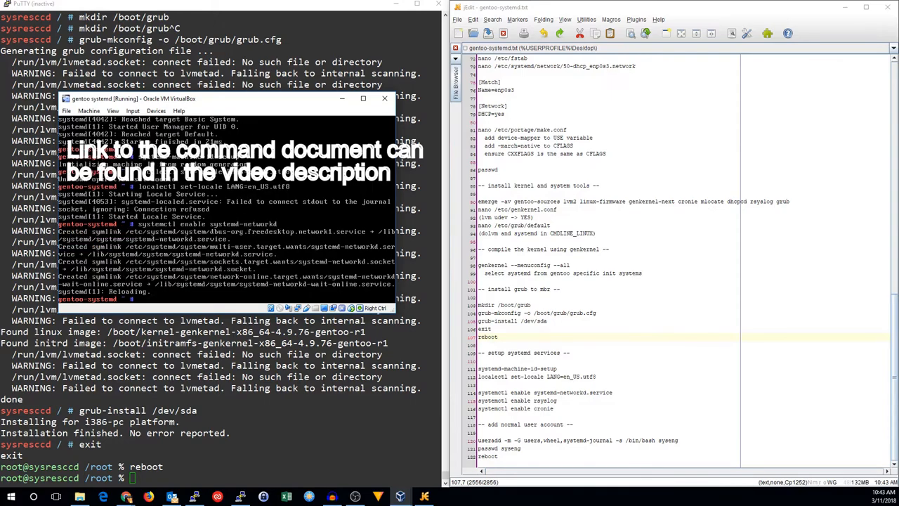
pyautogui.write('systemctl enable systemd-networkd')
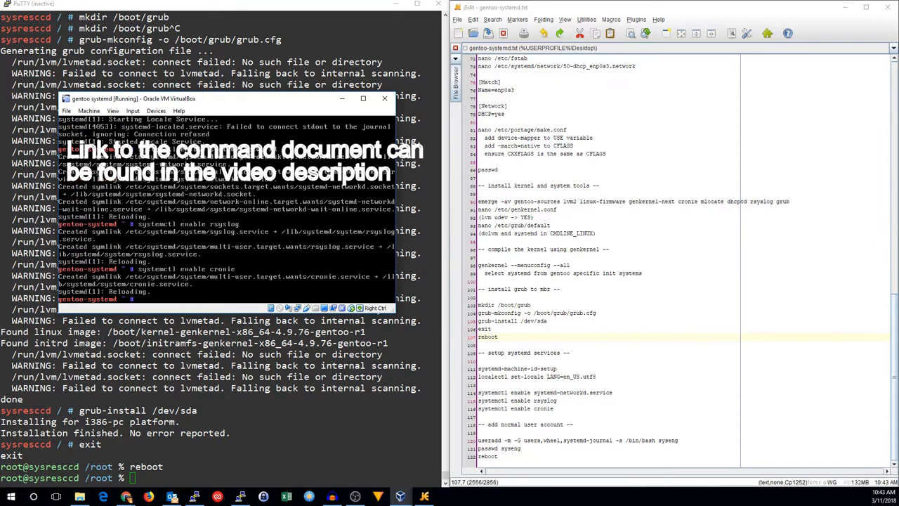
# Step: Add a user with useradd -m -G users,wheel,systemd-journal -s /bin/bash
pyautogui.write('useradd -m -G users,wheel,systemd-journal -s /bin/bash syseng')
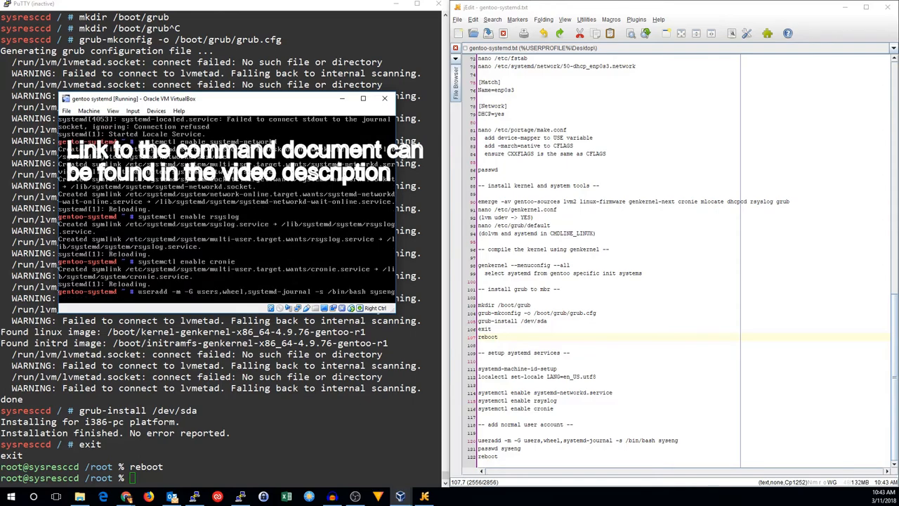
pyautogui.write('passwd syst')
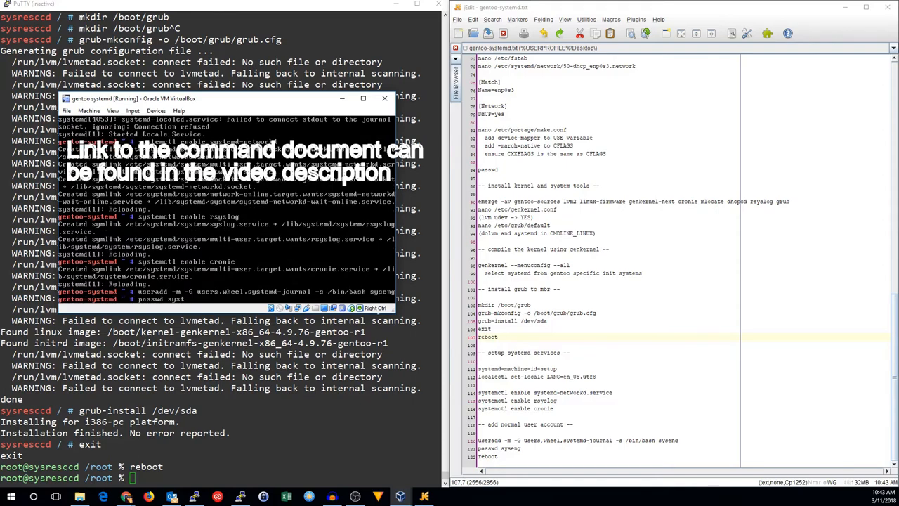